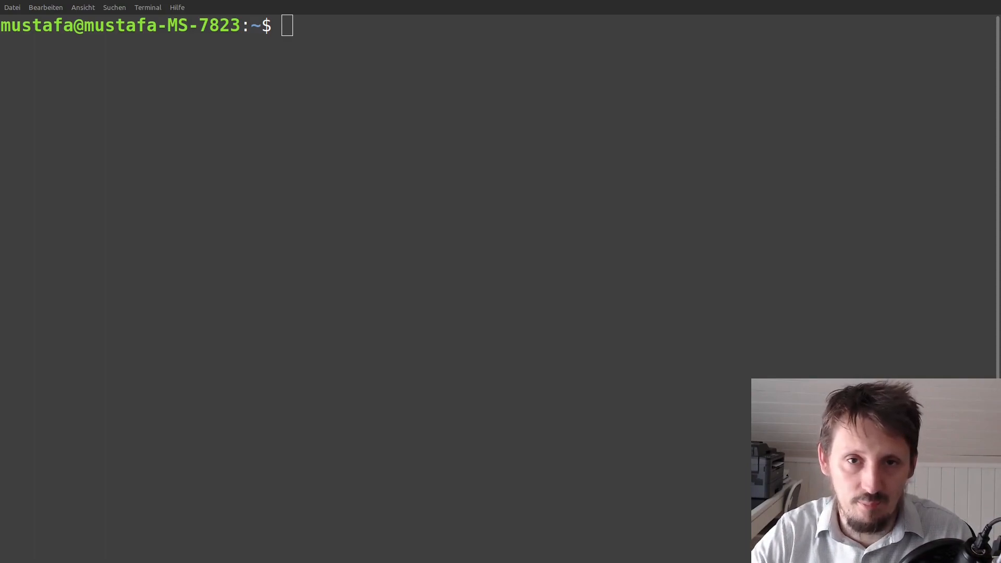
mouse_move(599, 394)
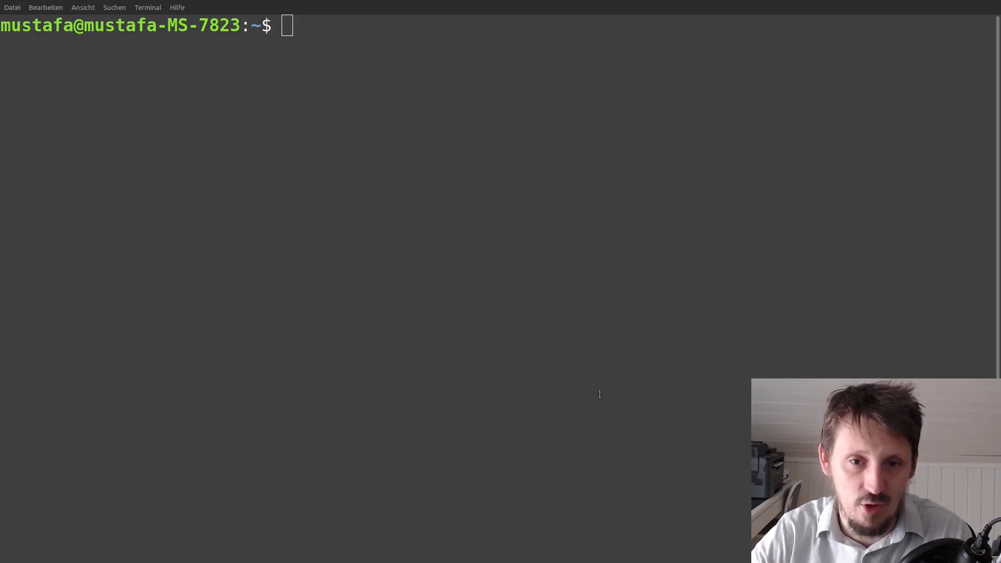
mouse_move(581, 370)
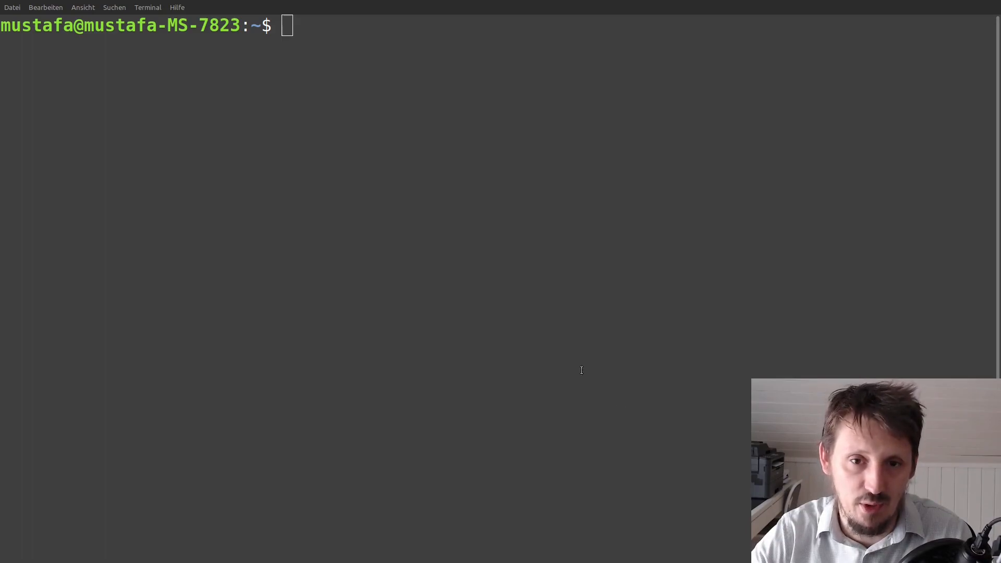
mouse_move(317, 60)
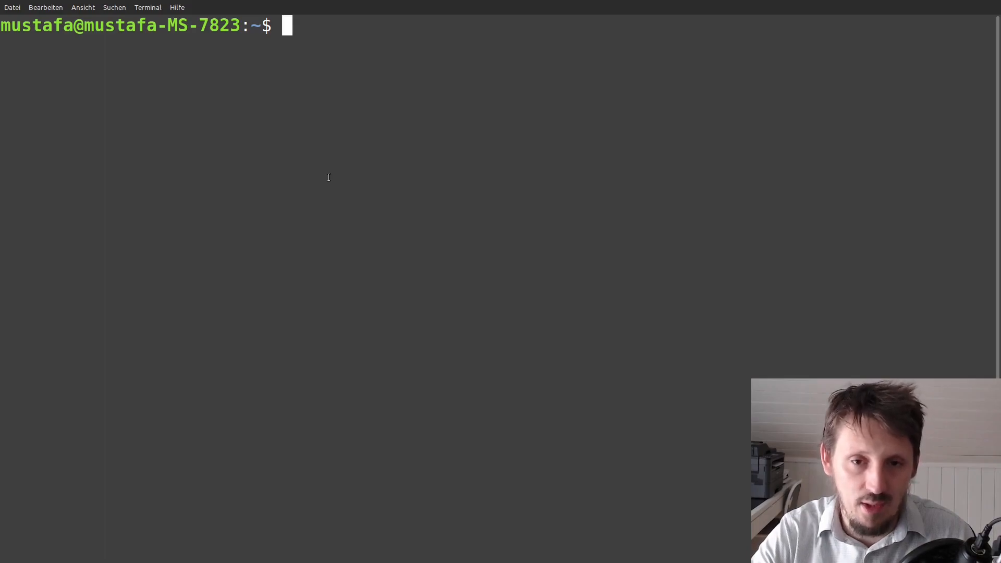
text(ssh)
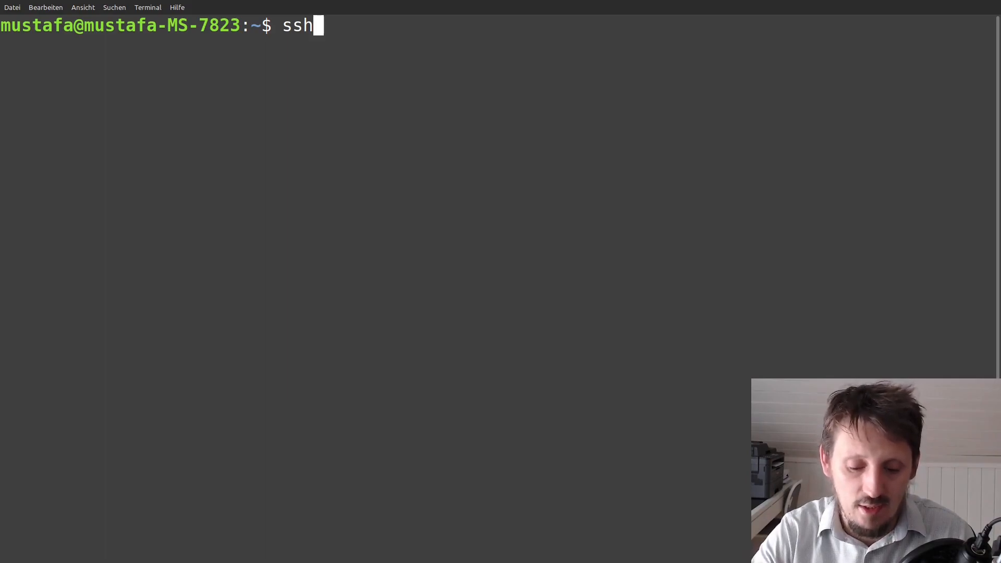
text(lxplus)
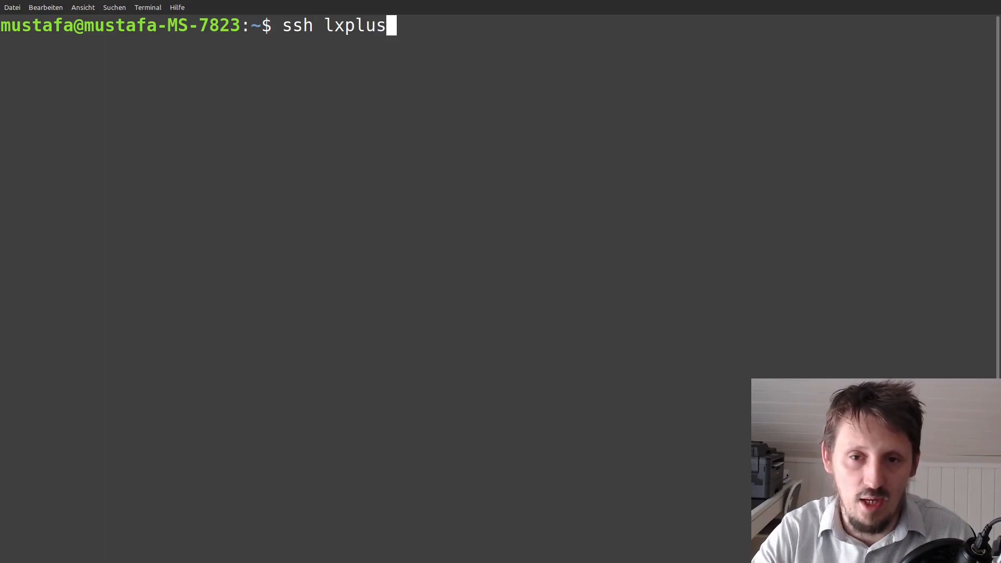
text(.cern)
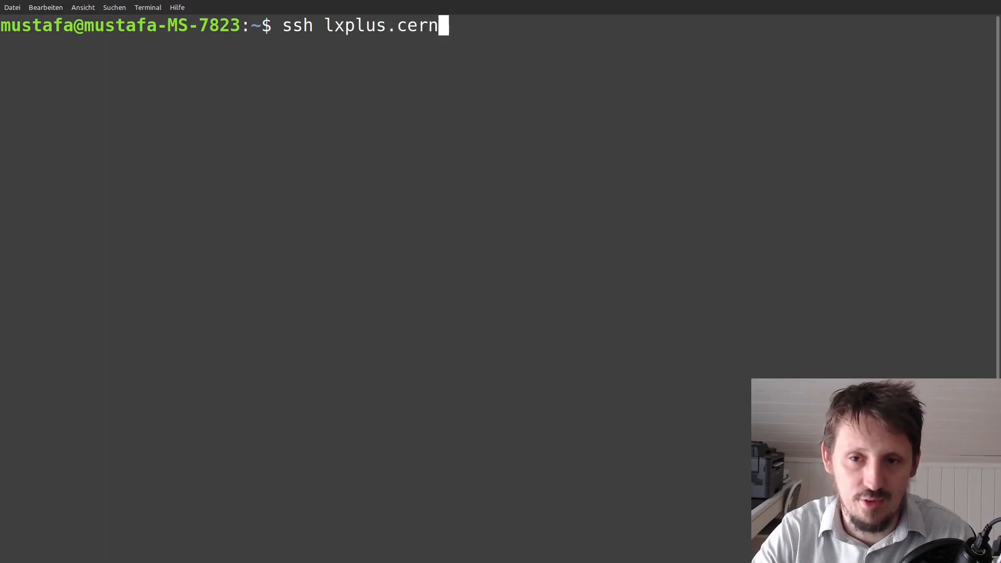
text(.ch)
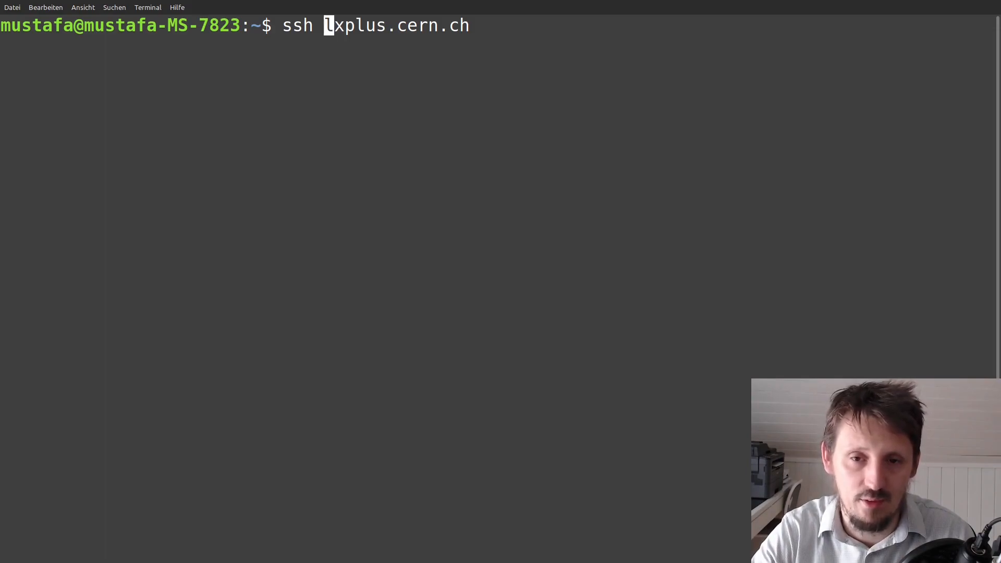
text(musch)
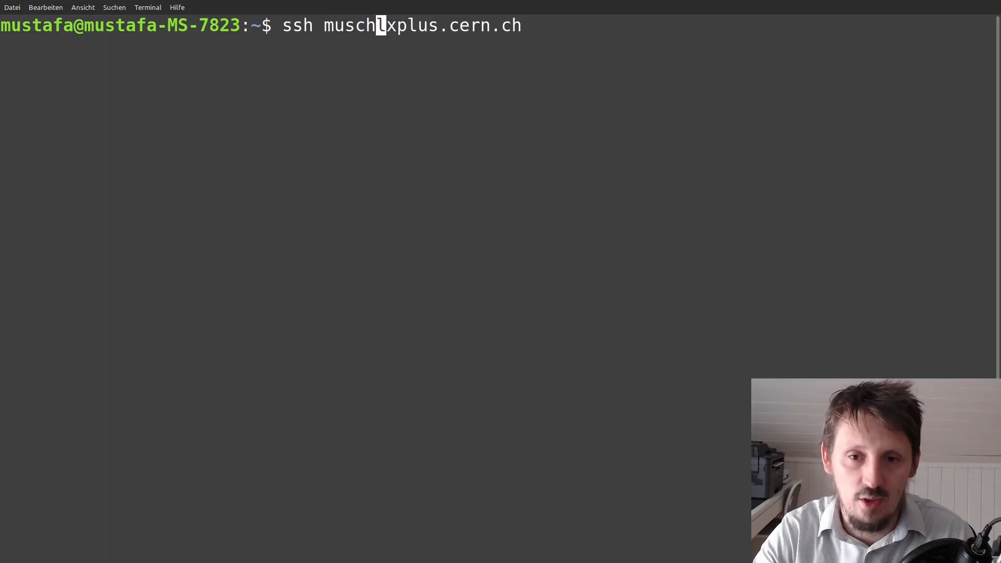
text(mid@)
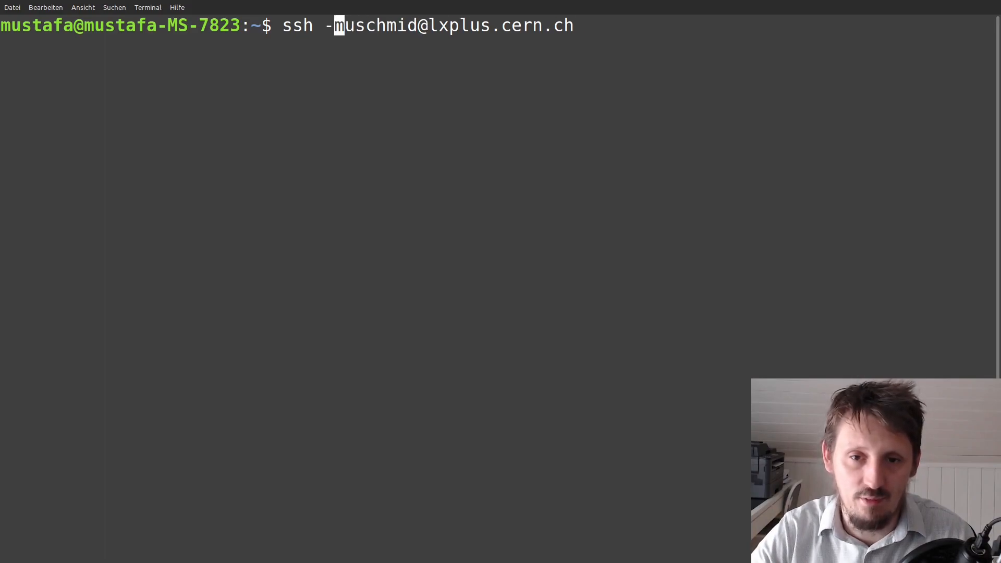
text(Y)
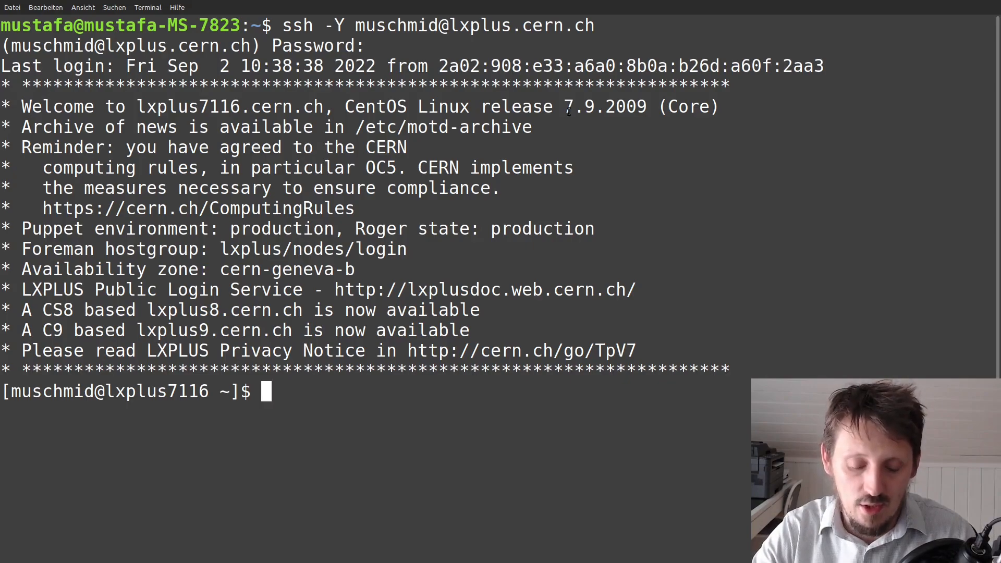
Step: Make a Tutorials directory, enter it, and run setupATLAS to get the lsetup menu
text(mkdir)
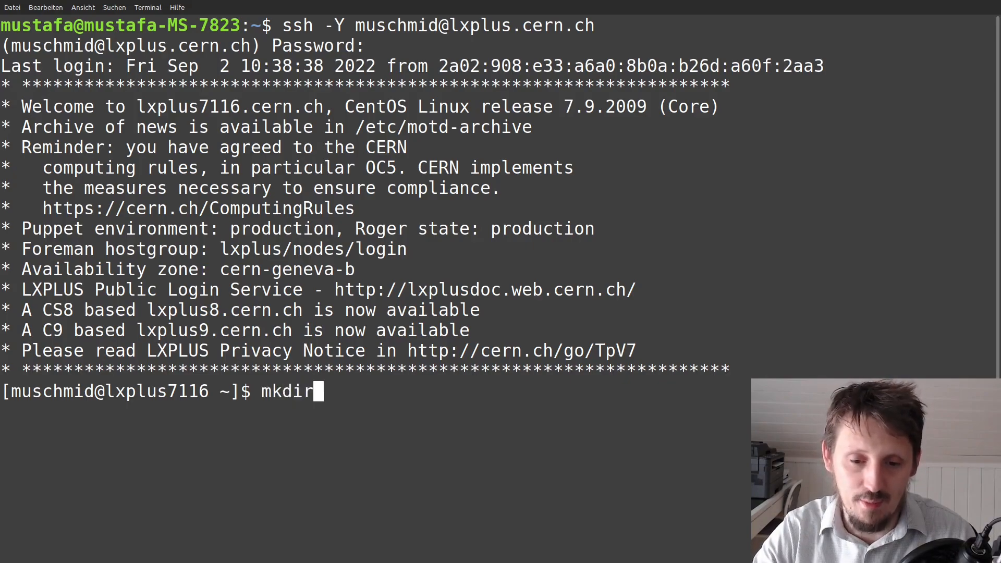
text(Tutorials)
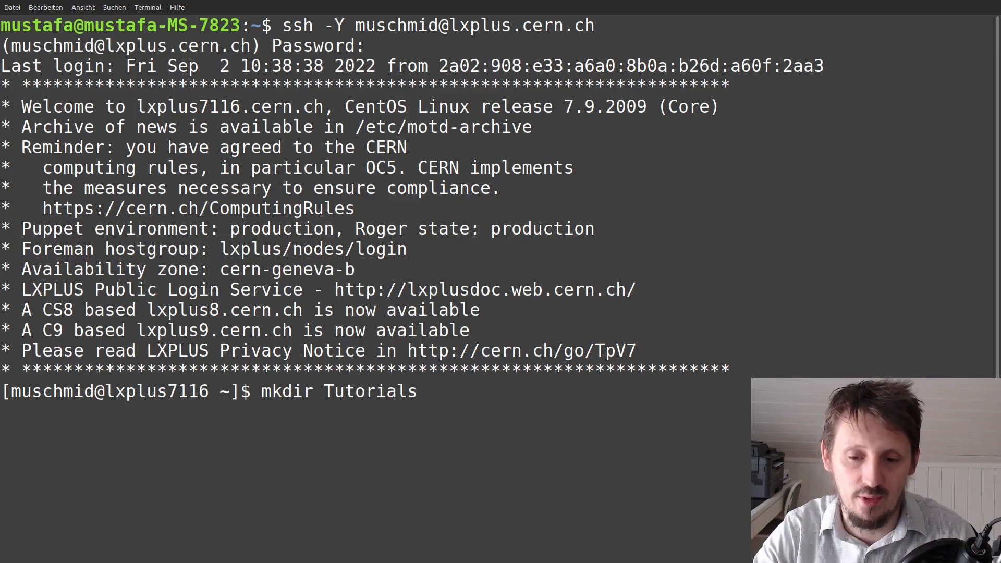
text(cd Tutorial)
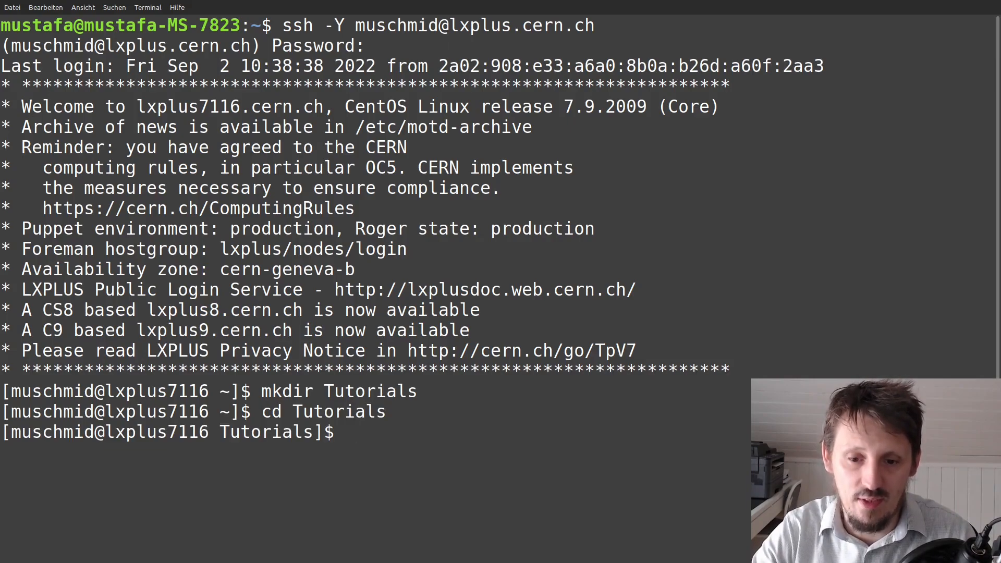
text(setu)
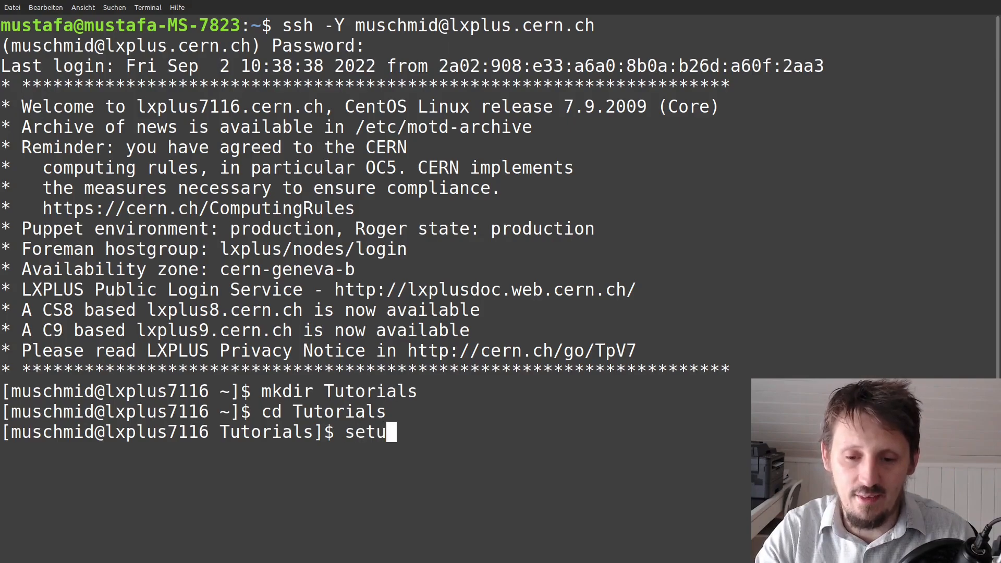
text(pATLAS)
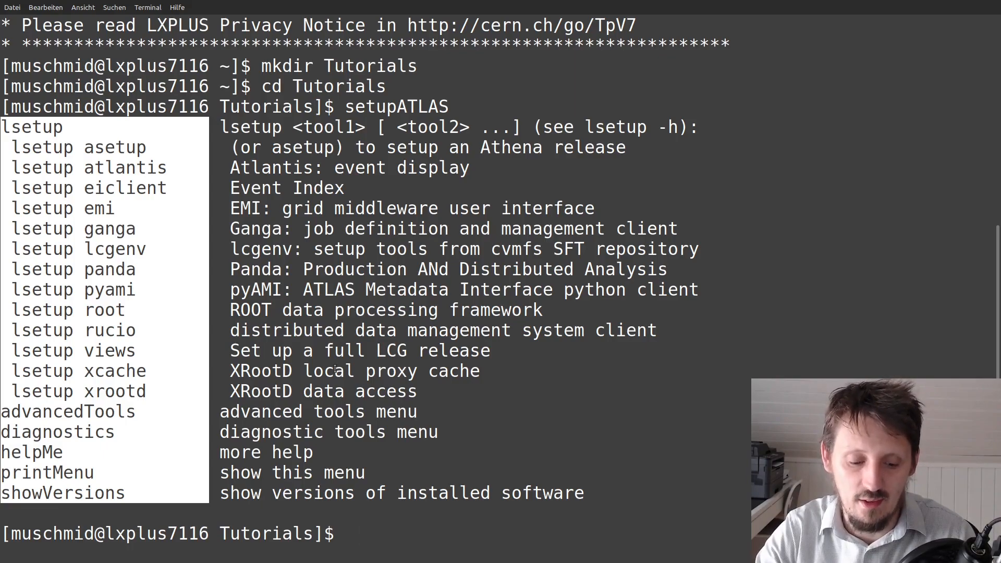
Step: Run asetup Athena,master,latest in the Tutorials folder
text(aset)
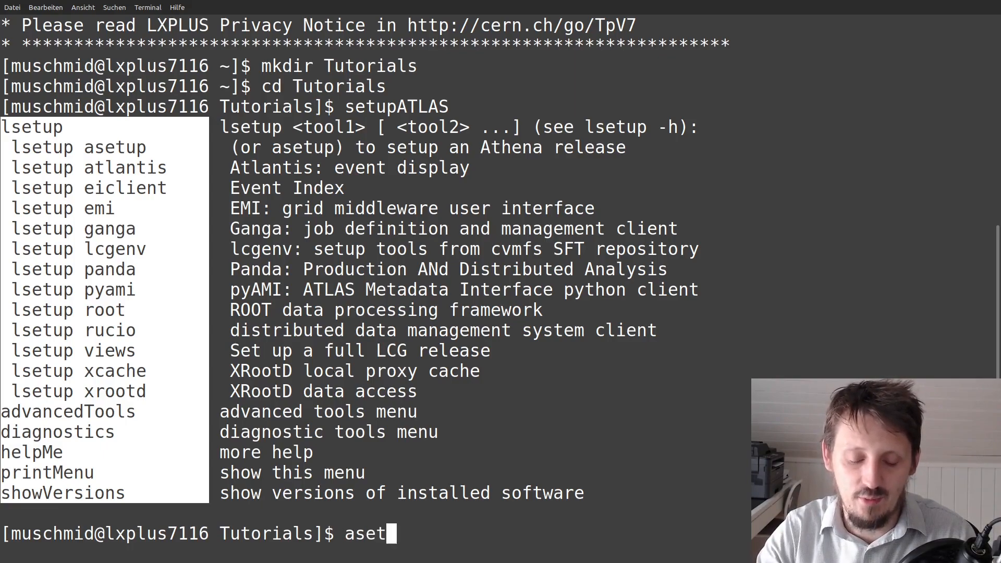
text(up)
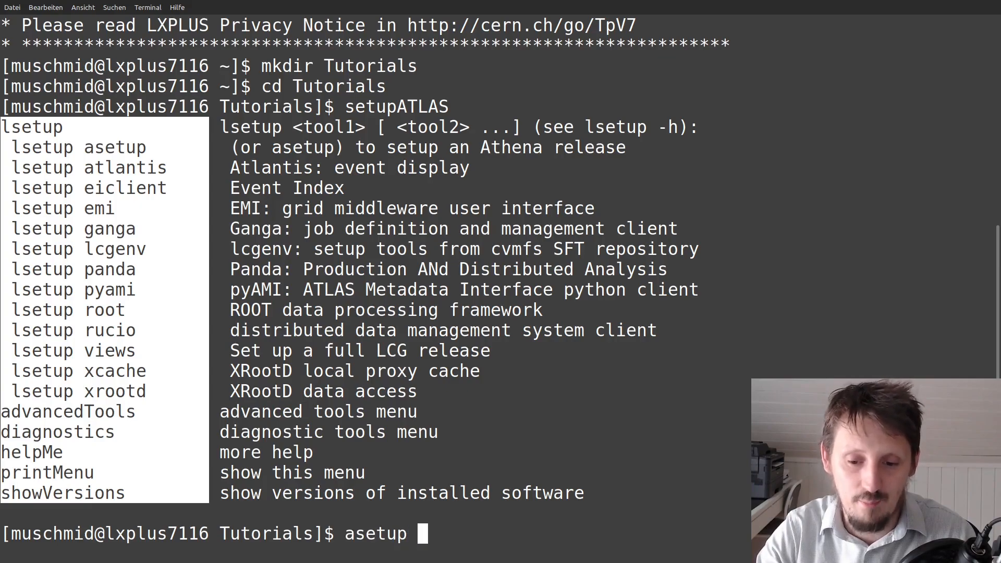
text(Athen)
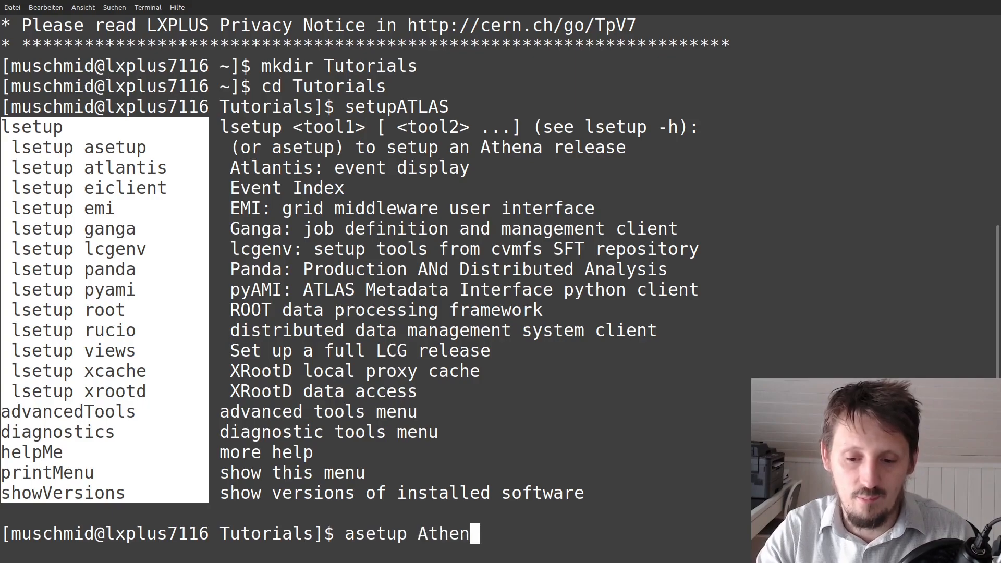
text(a,)
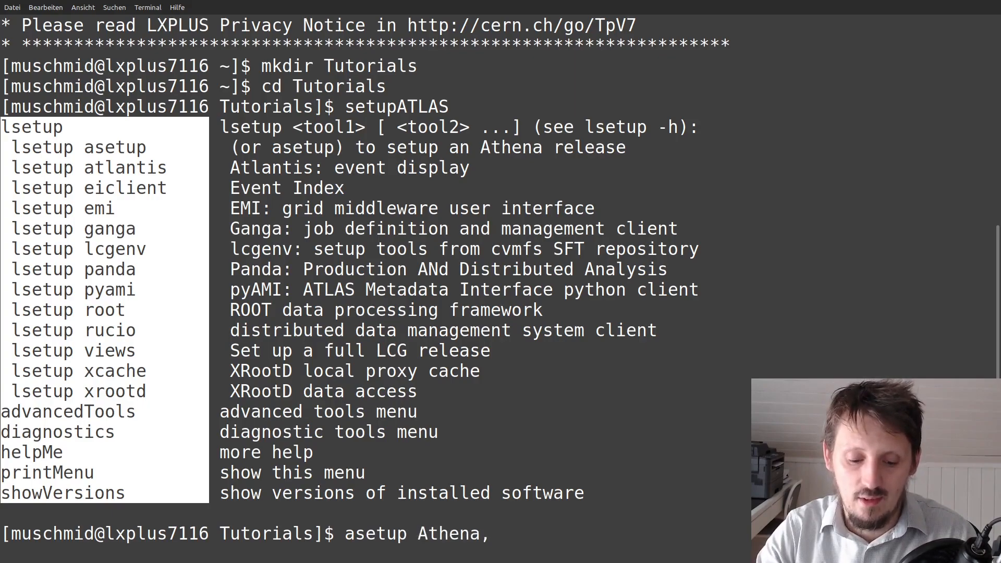
text(master,)
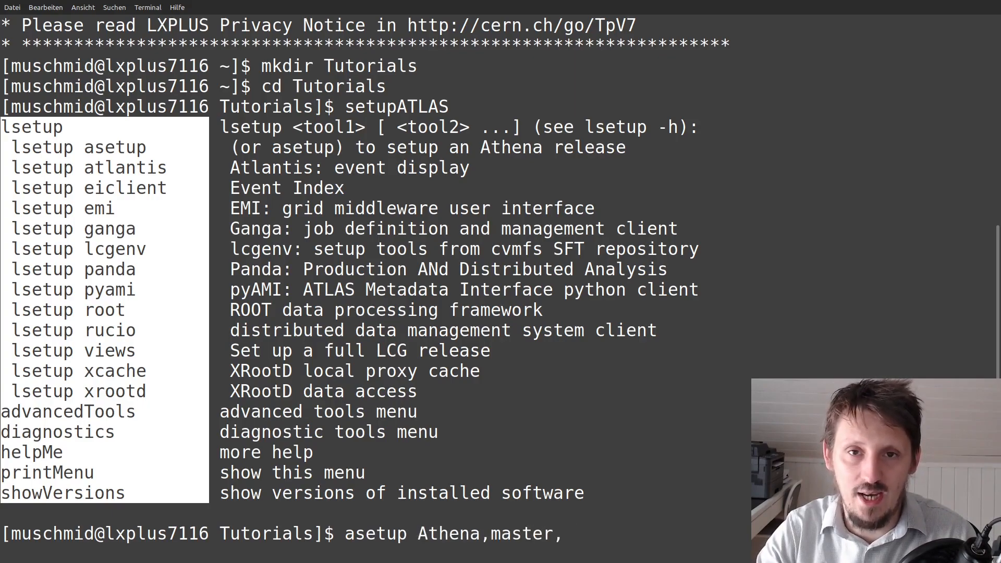
text(latest)
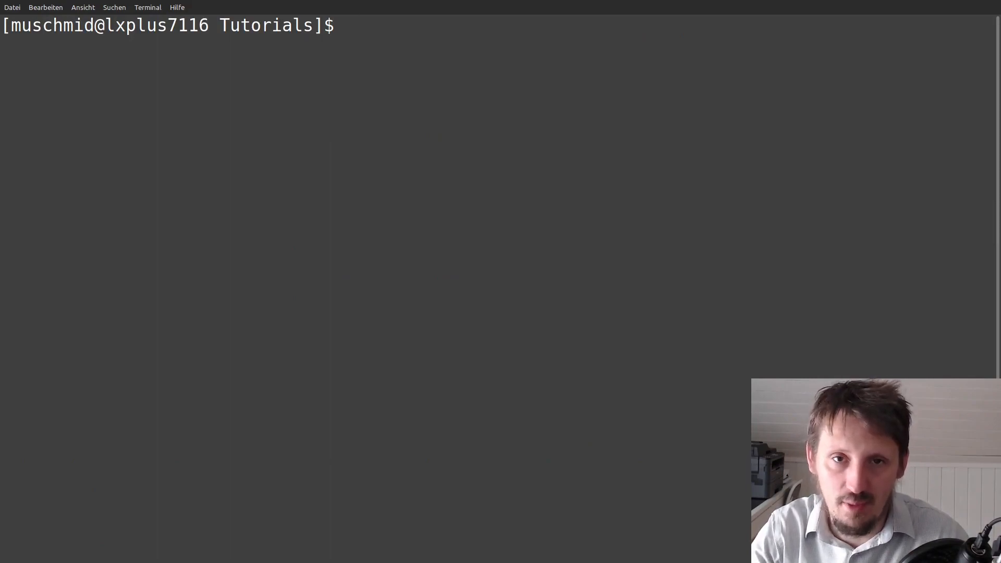
Step: Invoke Gen_tf.py bare, then with a bogus -- argument to print its option list
text(Gen)
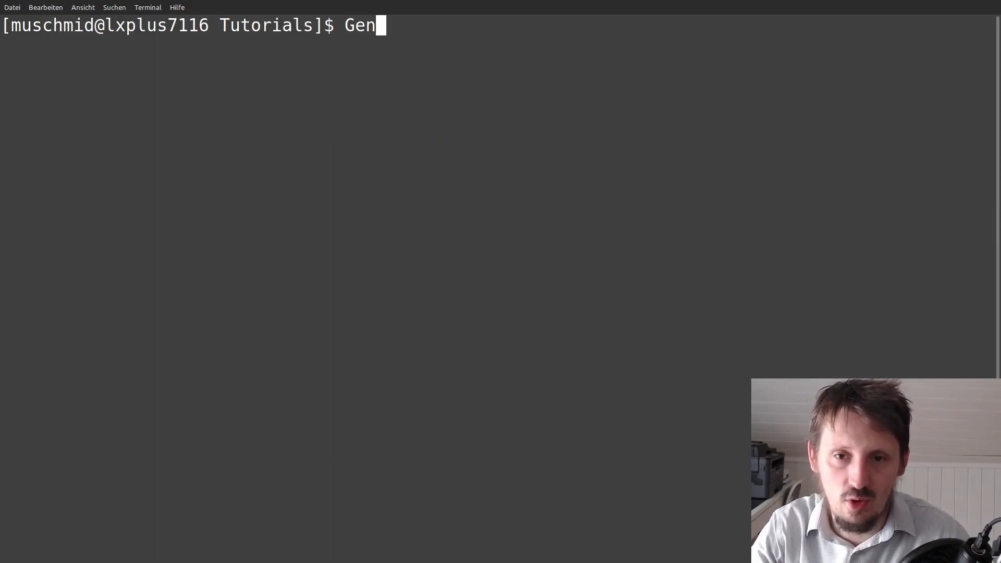
text(_tf)
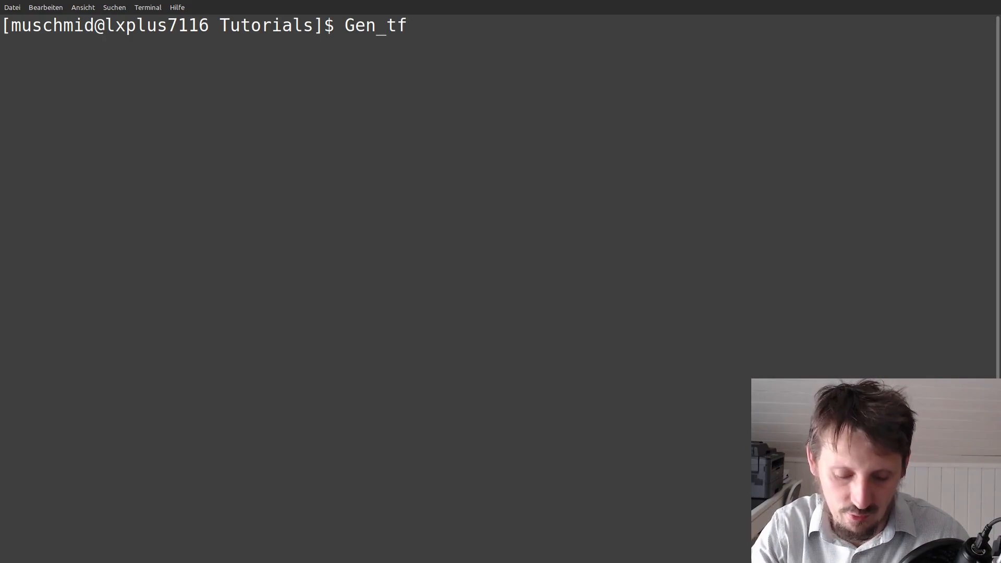
text(.py)
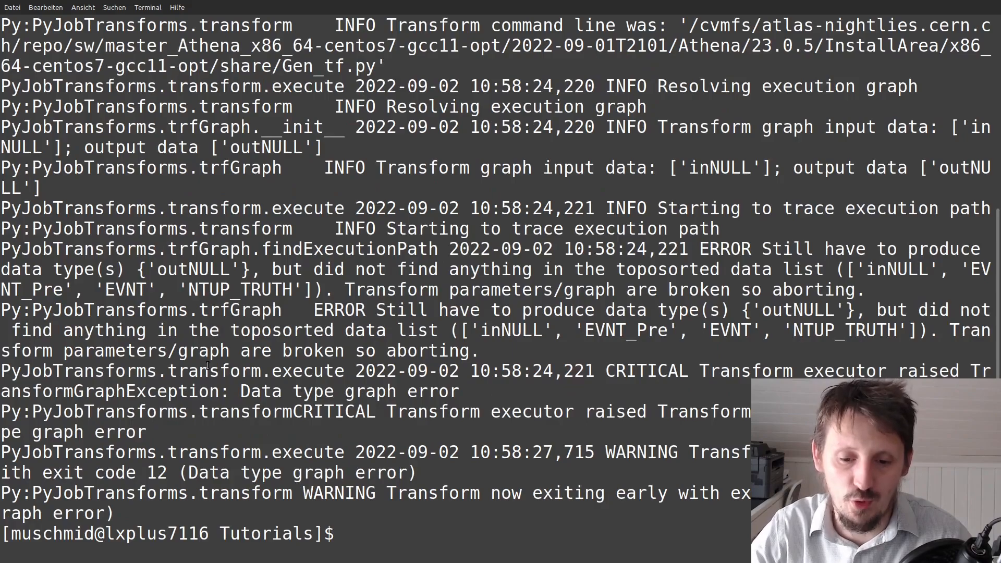
text(Gen_tf.py)
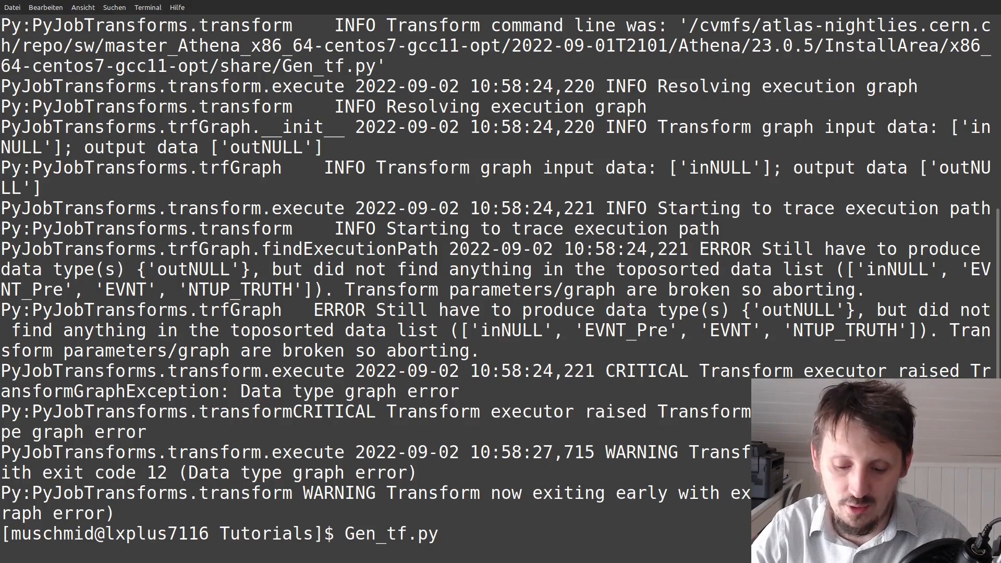
text(--)
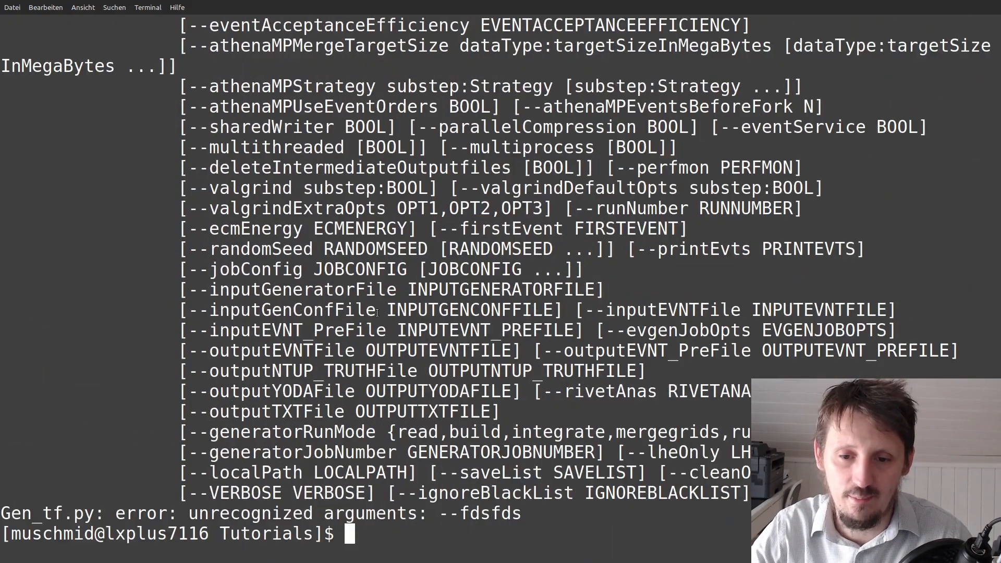
Step: Recall Gen_tf.py, replace the bogus flag with --ecmEnergy=7000., --maxEvents and --outputEVNTFile=…nts.root
text(Gen_tf.py --fdsfd)
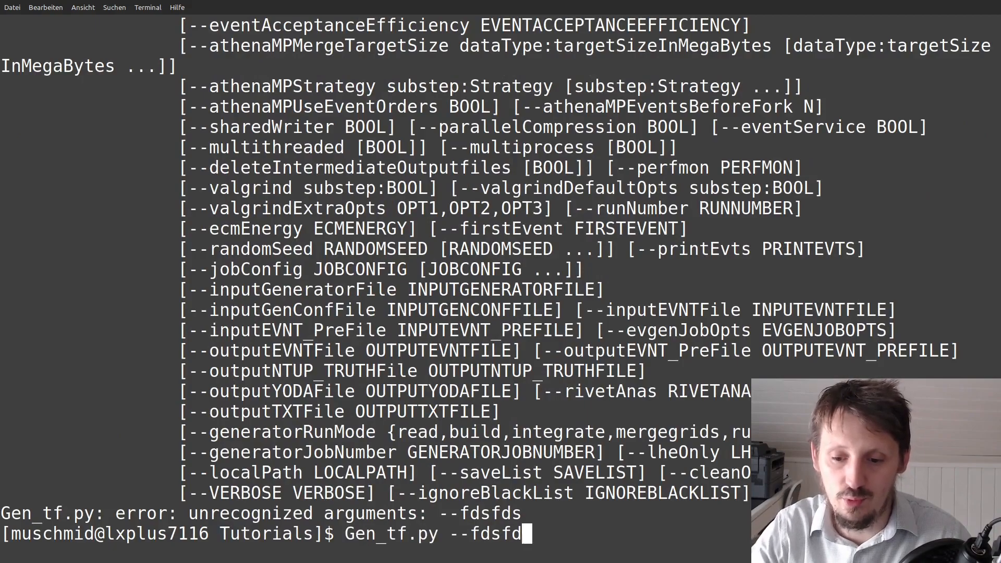
key(BackSpace)
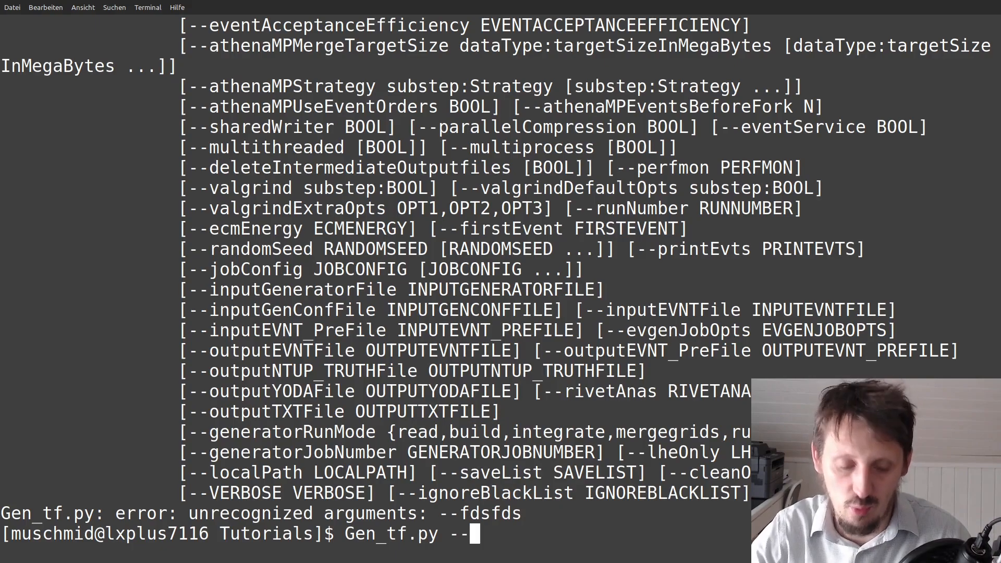
text(e)
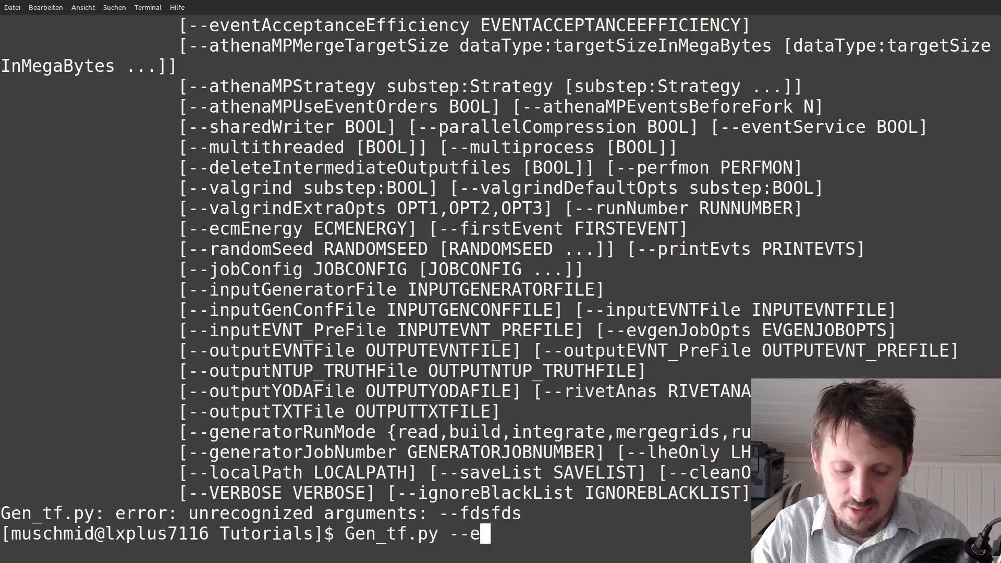
text(cm)
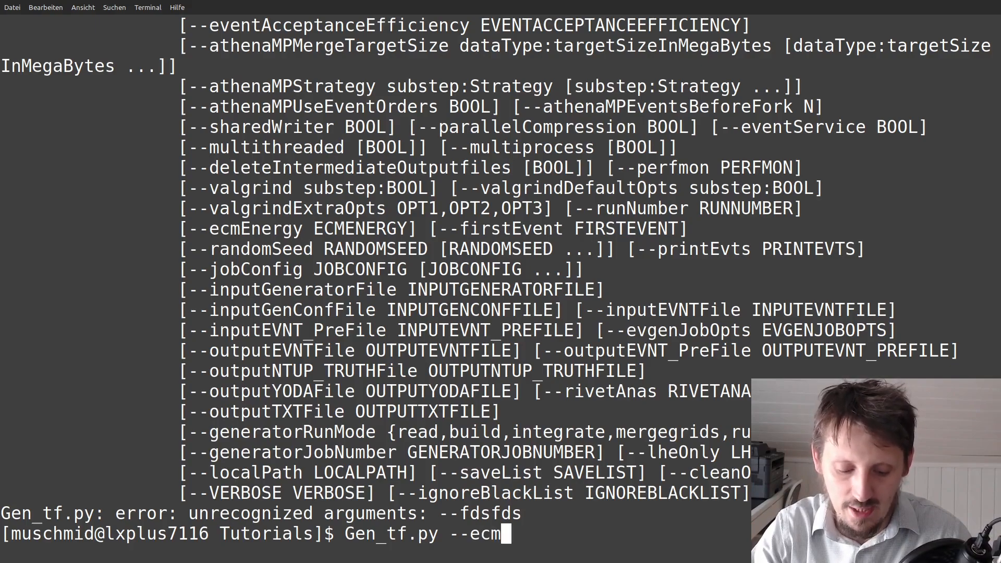
text(Energy=7)
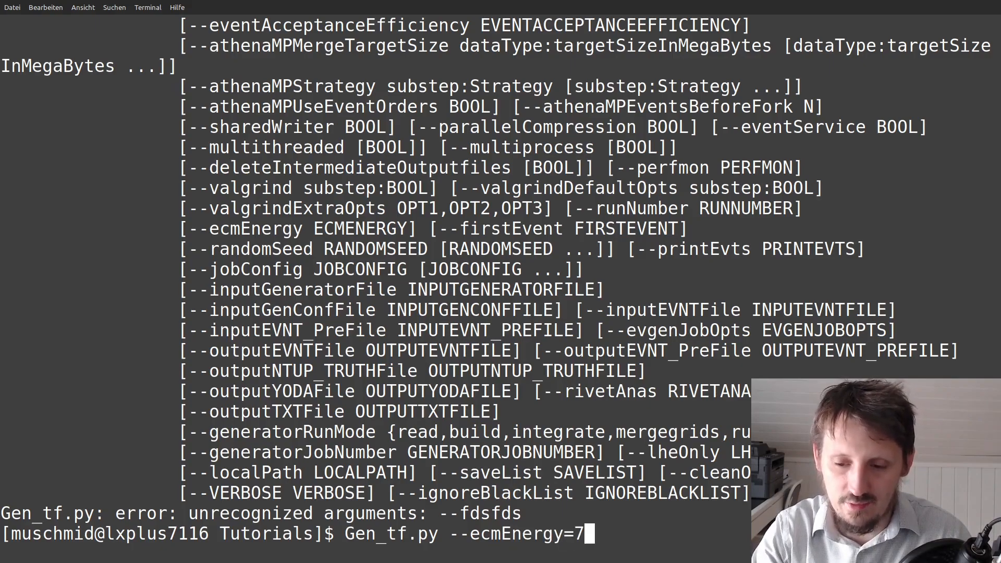
text(000.)
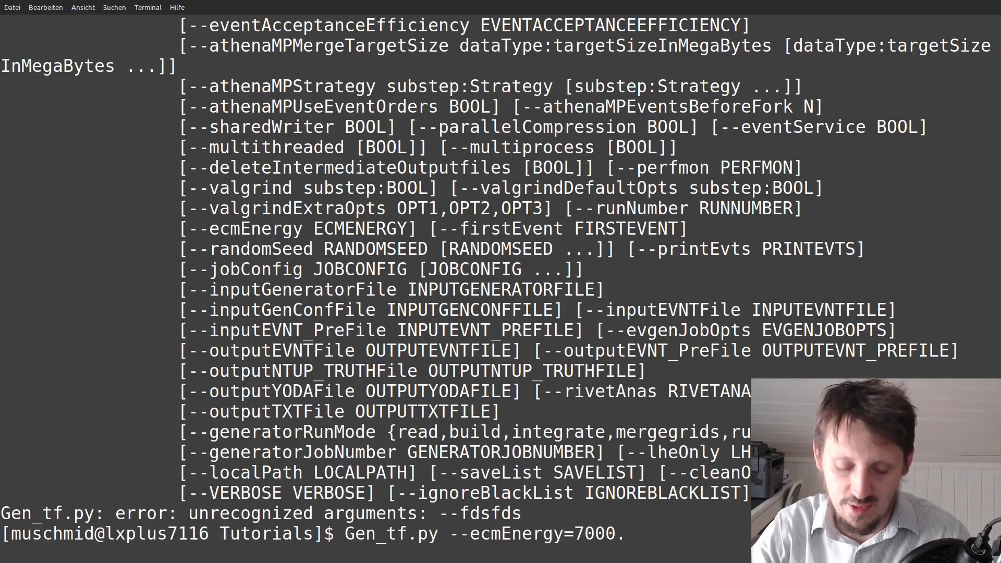
text(--)
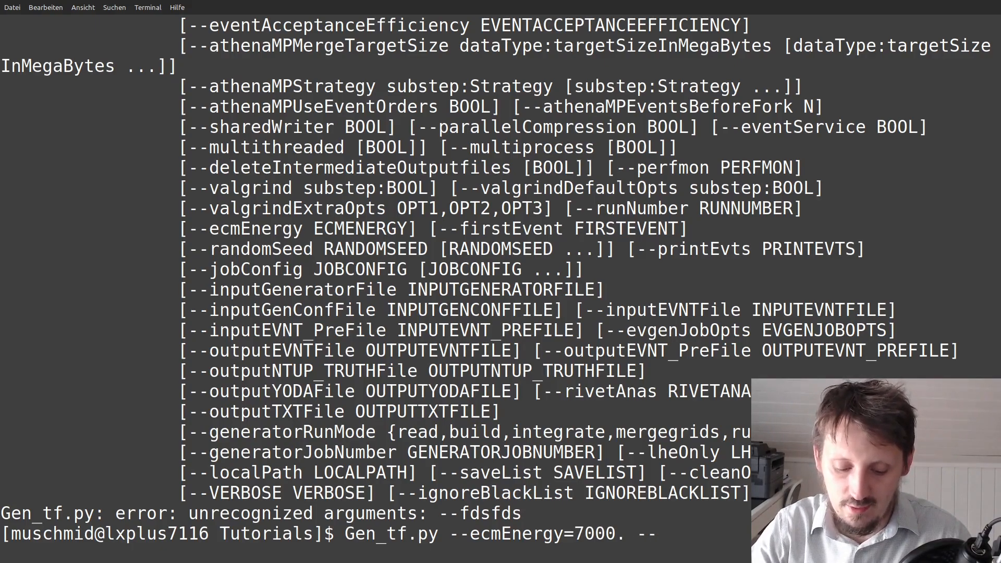
text(maxEve)
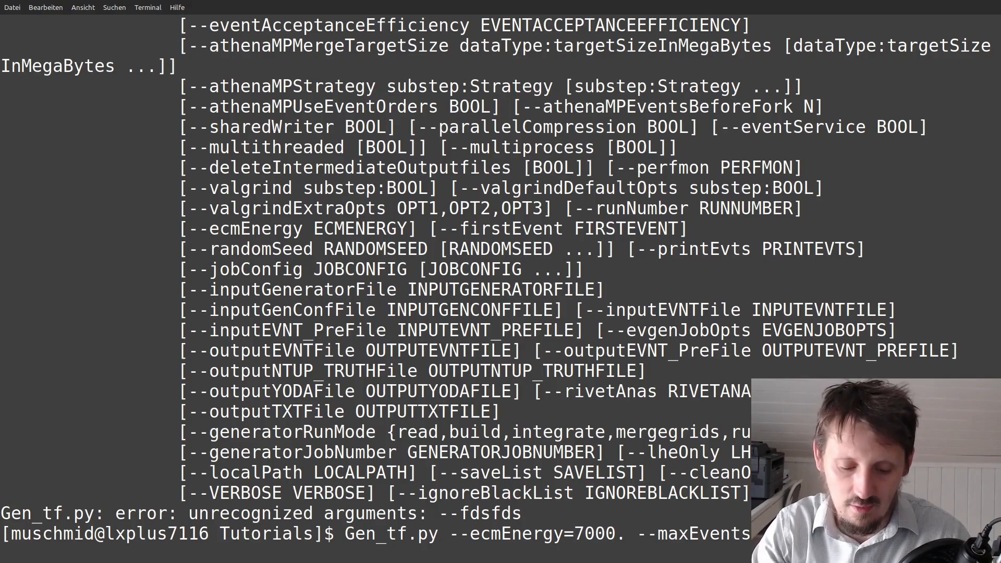
text(nts.root)
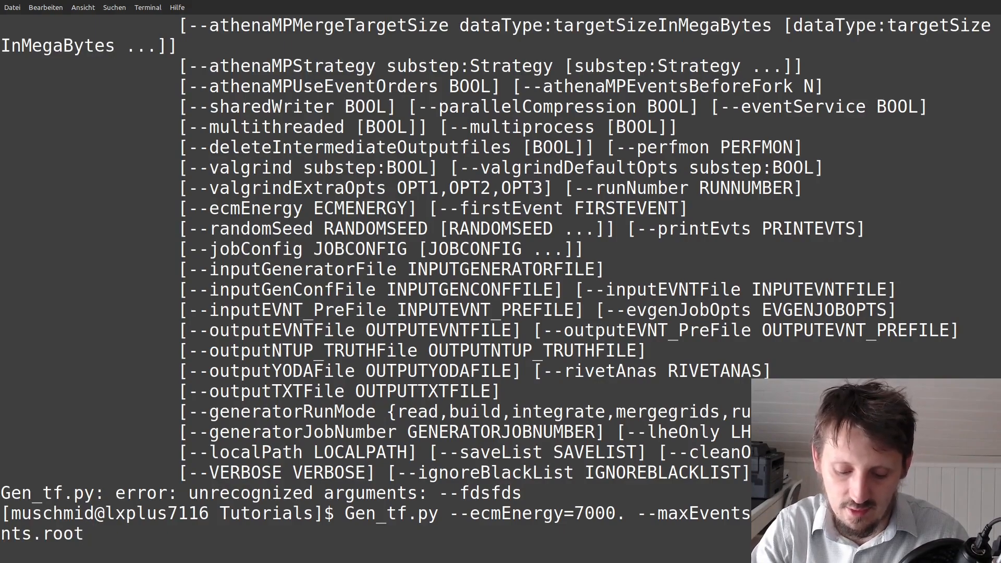
Step: Add --randomSeed=1234 and --jobConfig=421114 and launch the generation job
text(--random)
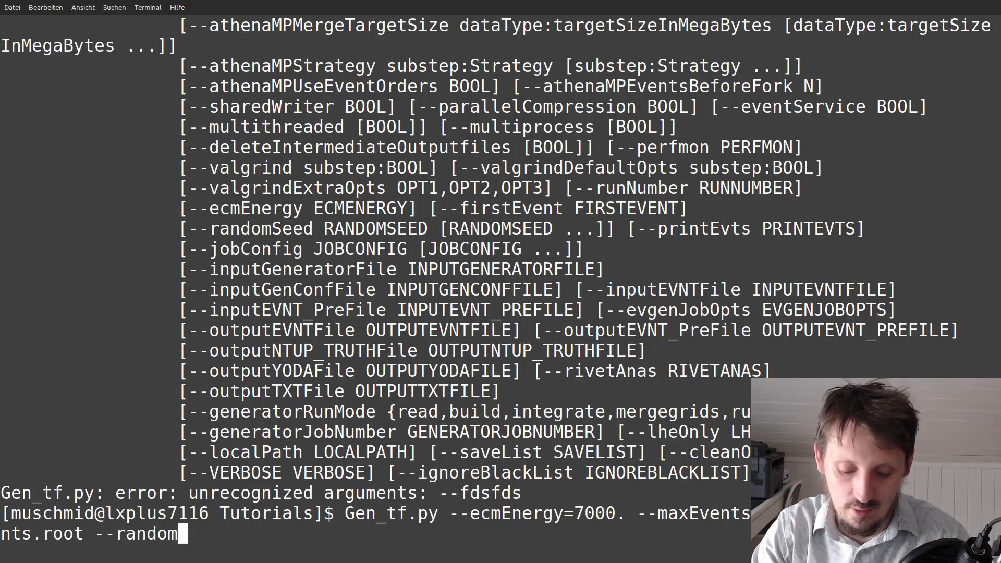
text(Seed)
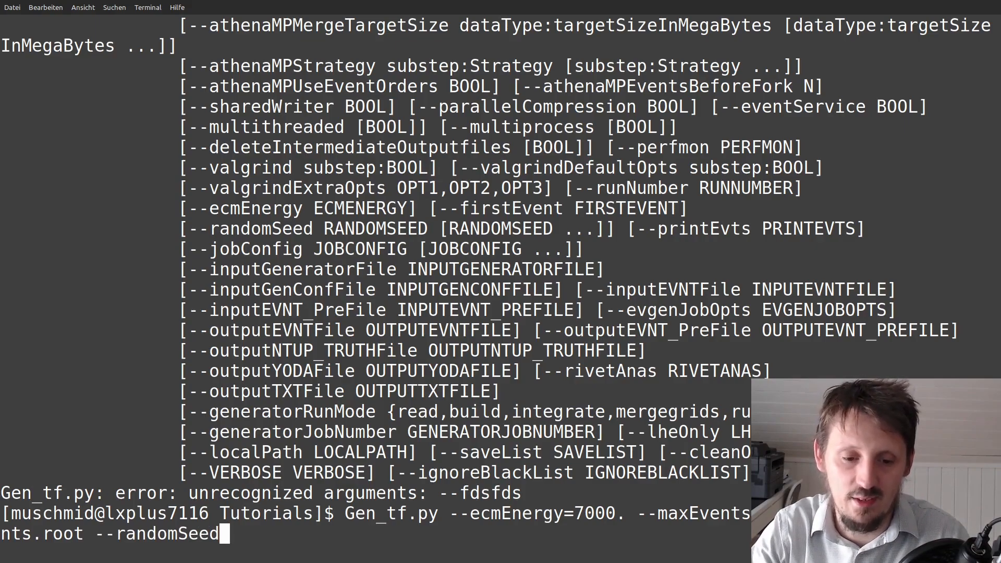
text(=1234 --)
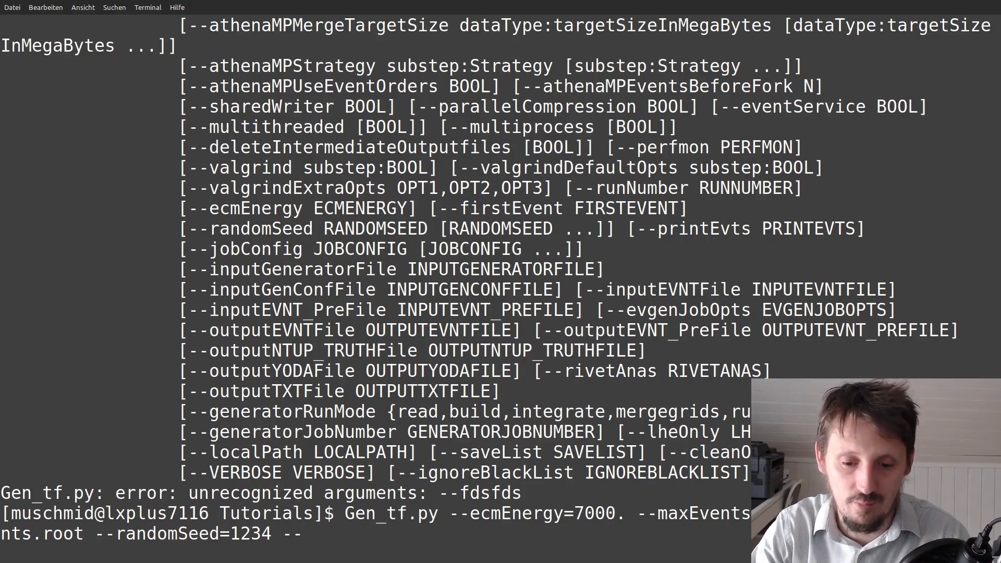
text(job)
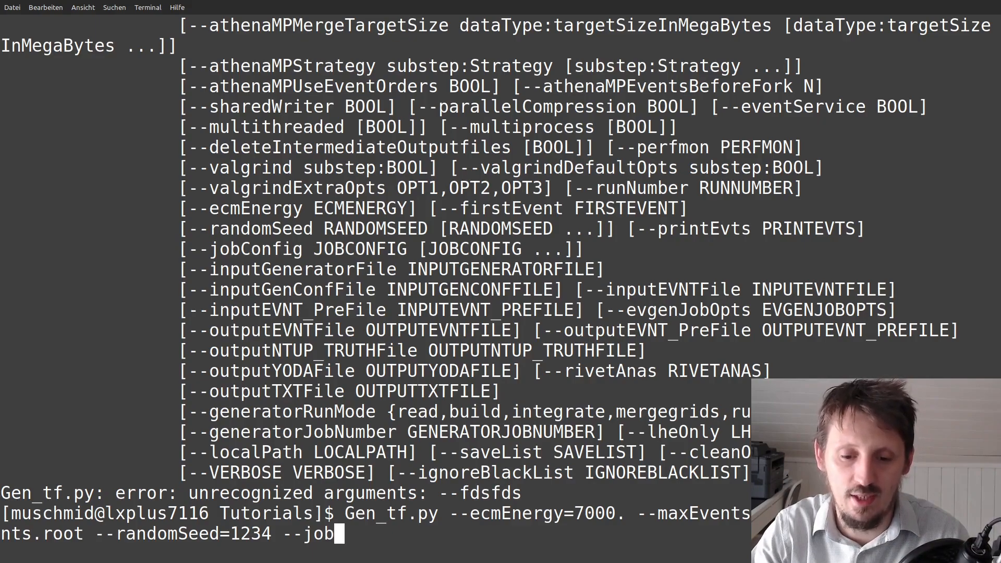
text(Con)
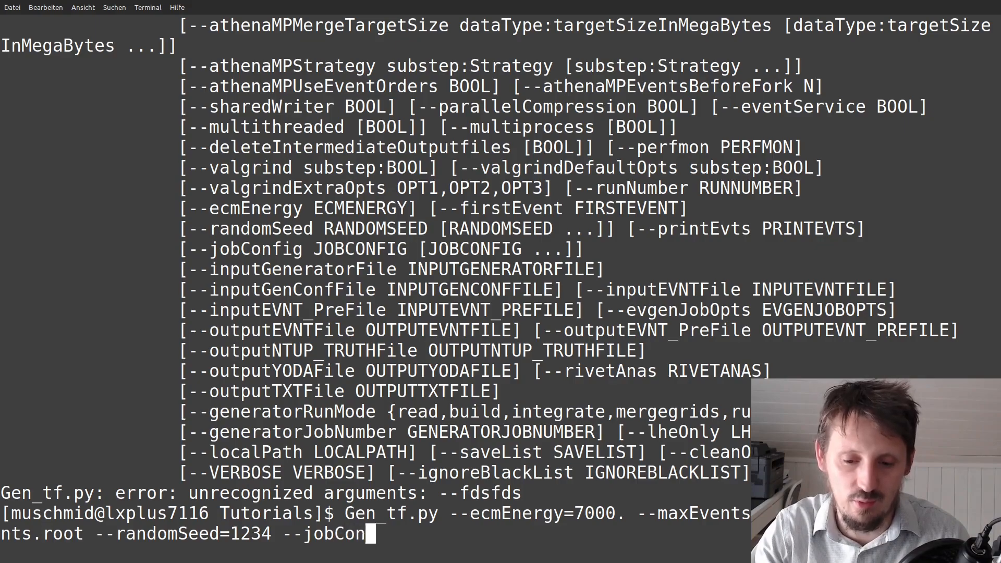
text(fig=)
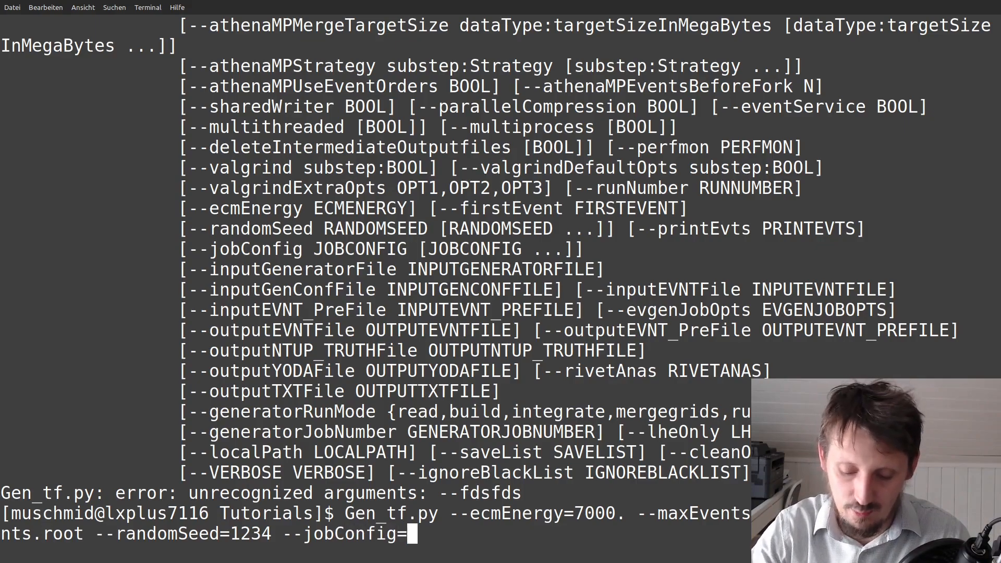
text(42)
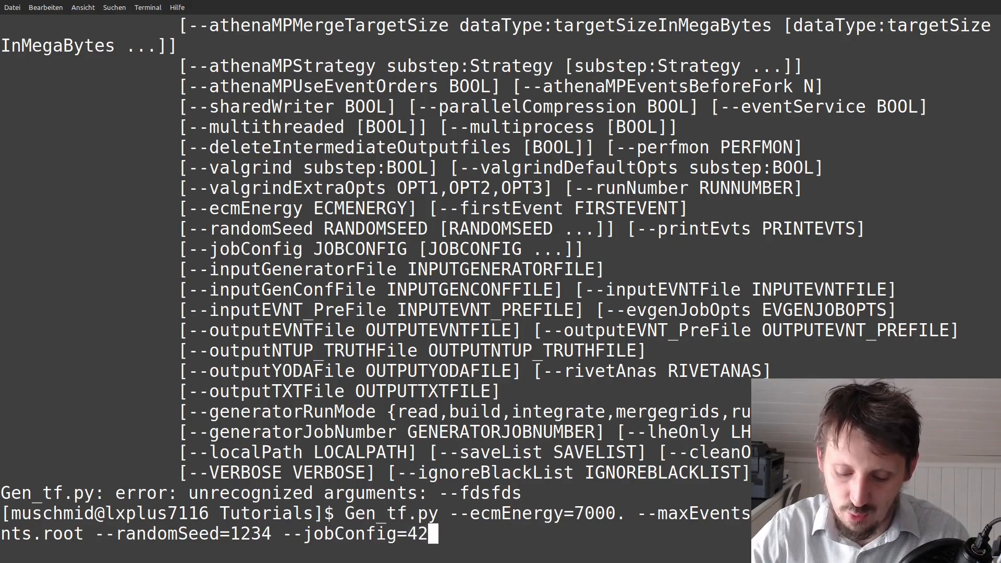
text(1114)
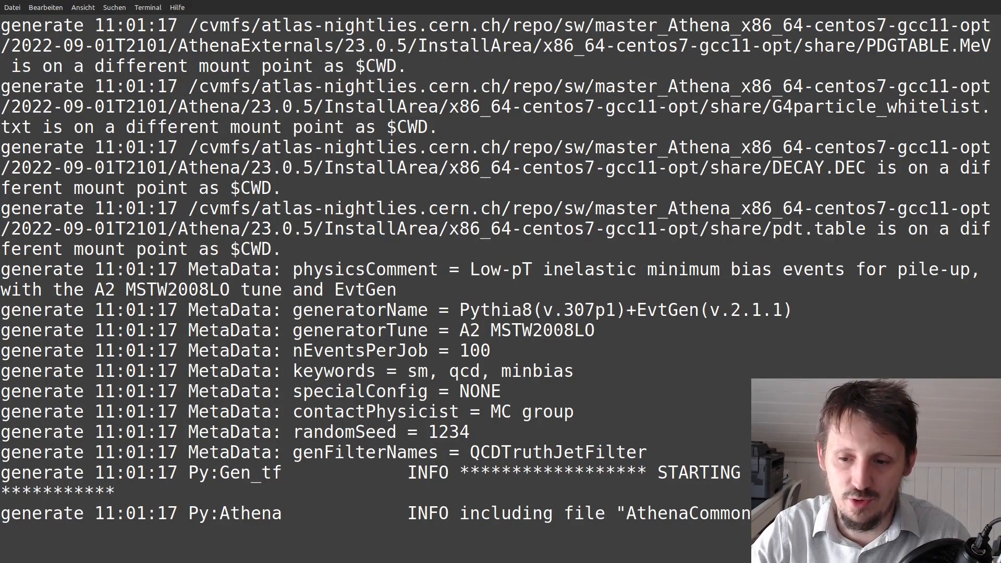
Step: Scroll the Gen_tf.py log as the 10 events are generated until exit code 0
scroll(down, 3)
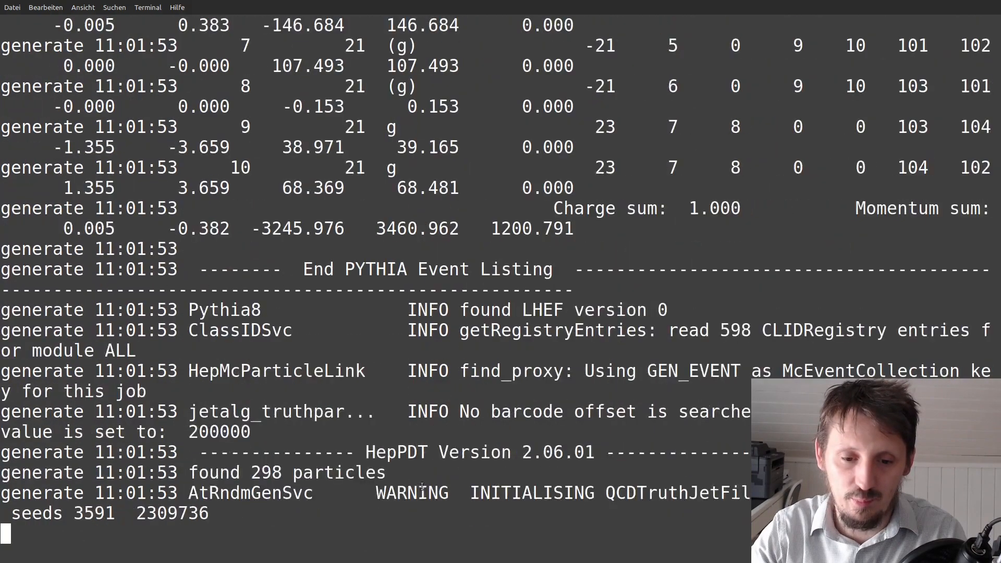
scroll(down, 3)
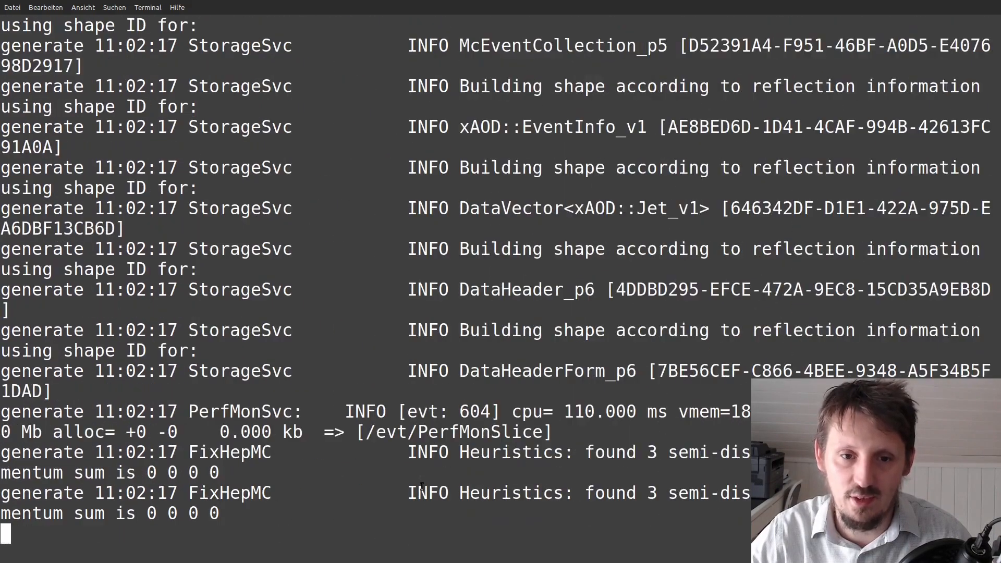
scroll(down, 3)
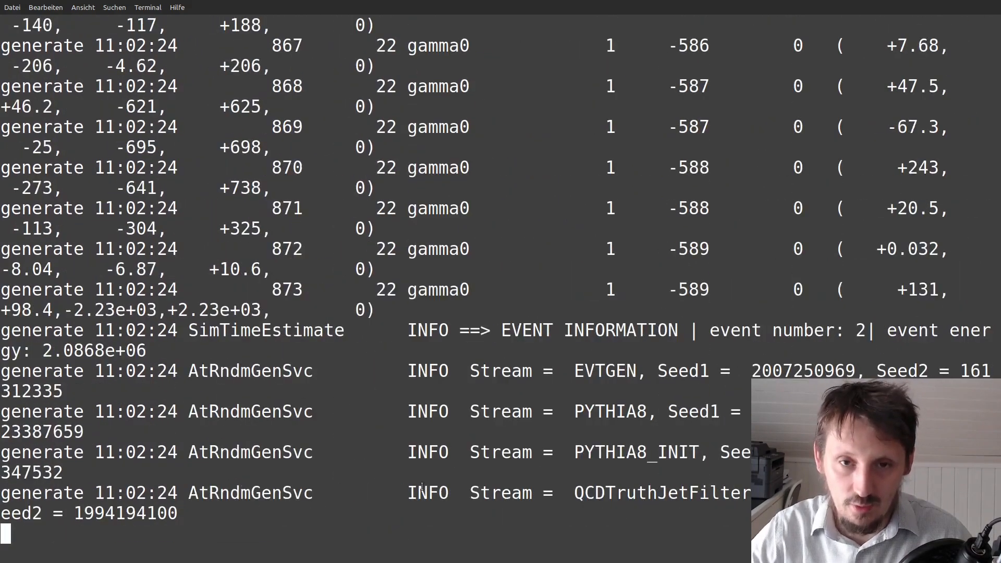
scroll(down, 3)
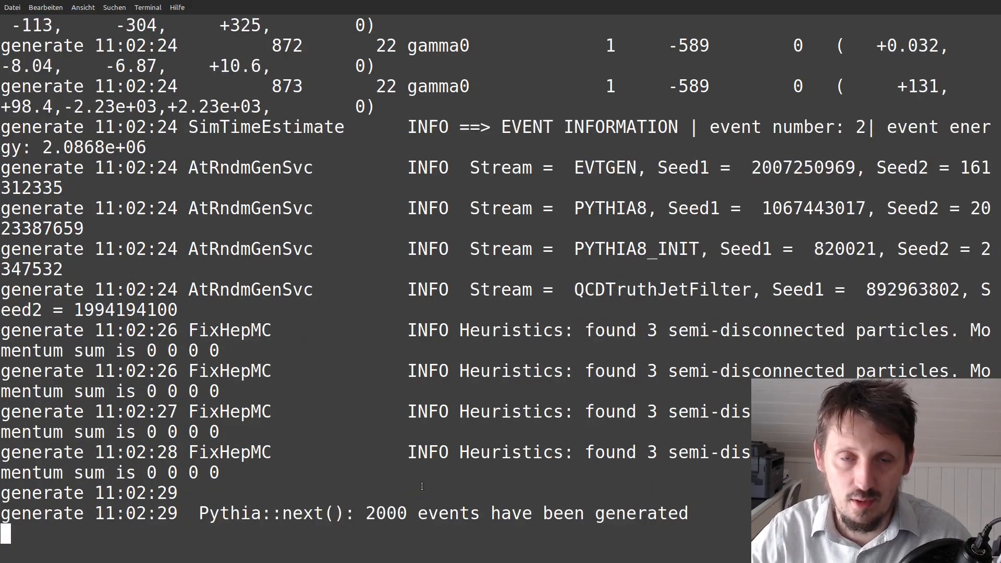
scroll(down, 3)
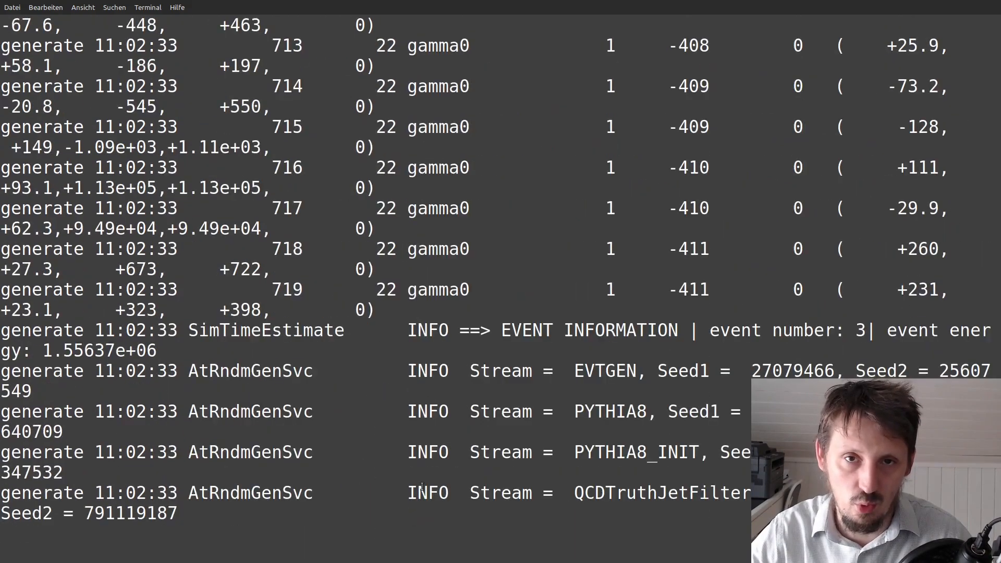
scroll(down, 3)
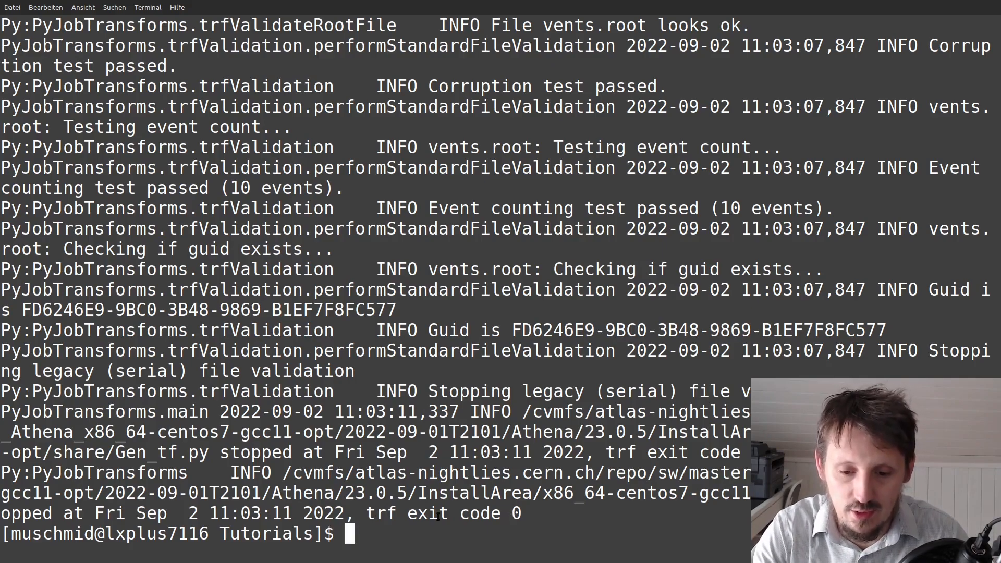
Step: List the Tutorials files with ls and select jobReport.json to open it
text(ls)
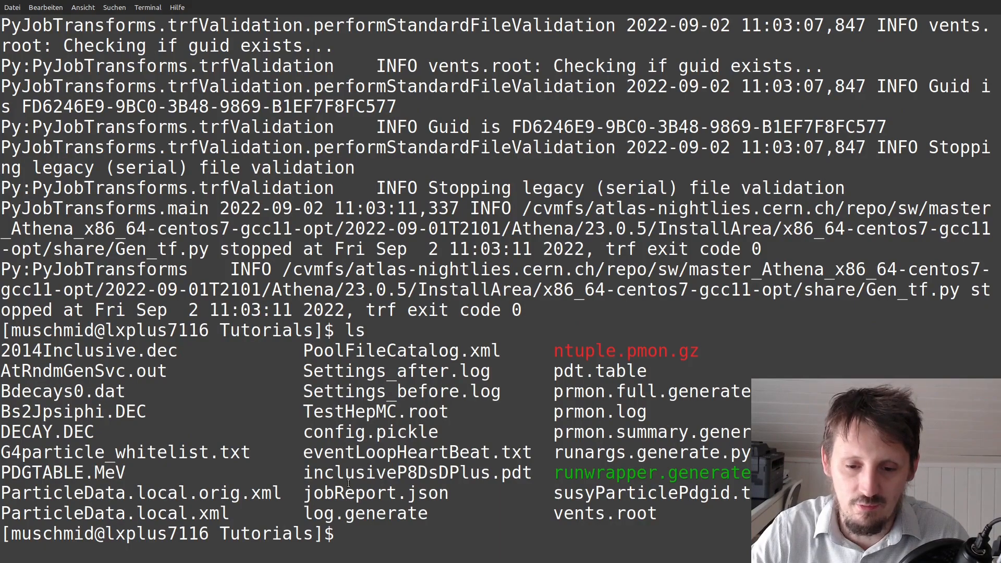
double_click(375, 492)
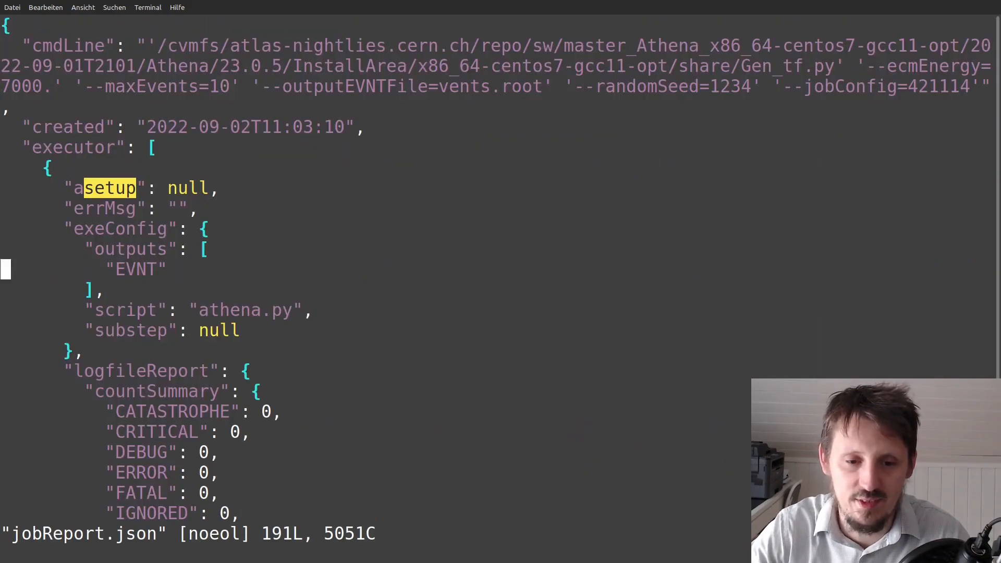
Step: Page through jobReport.json's metadata, exit status and vents.root 10-entry output details
scroll(down, 3)
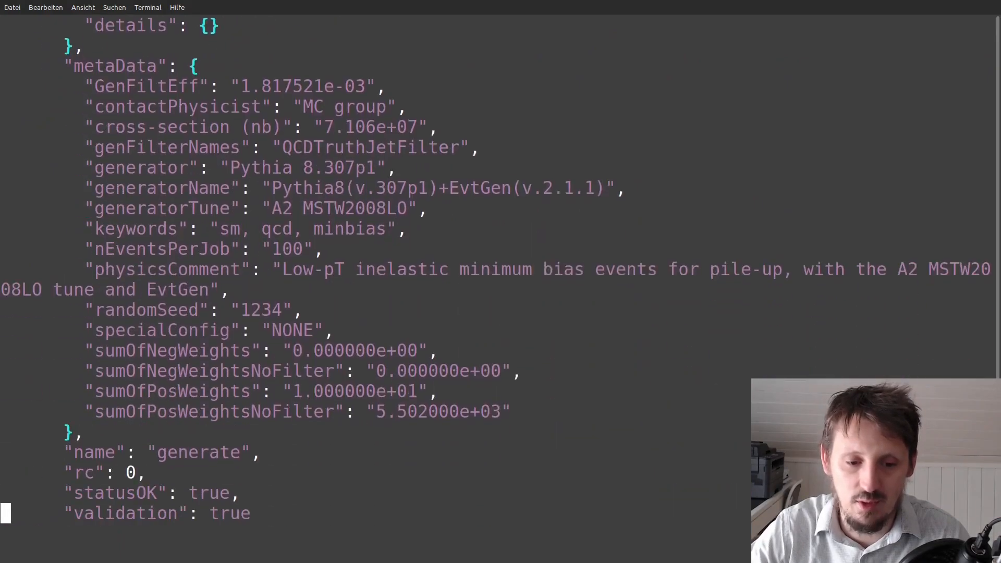
scroll(down, 3)
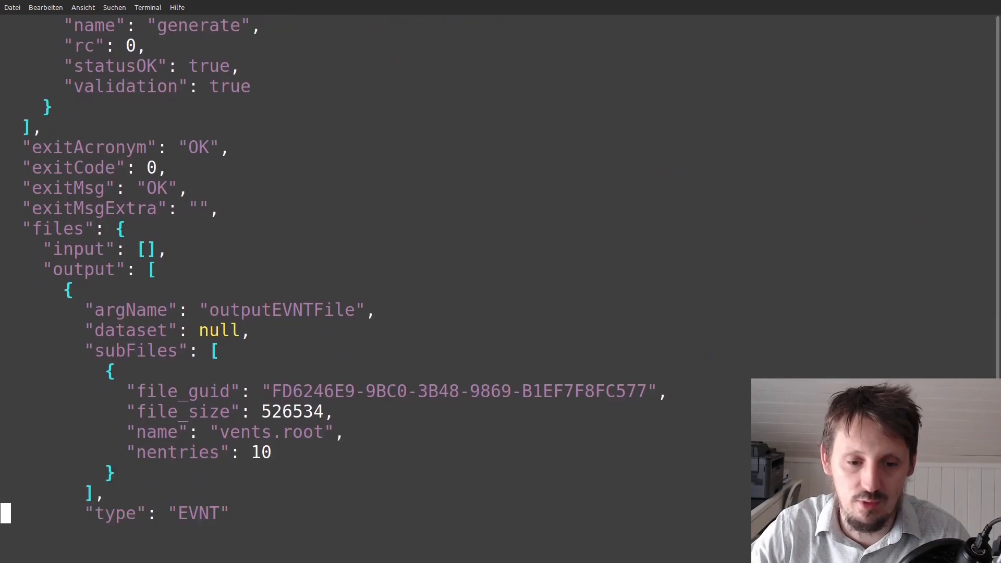
scroll(down, 3)
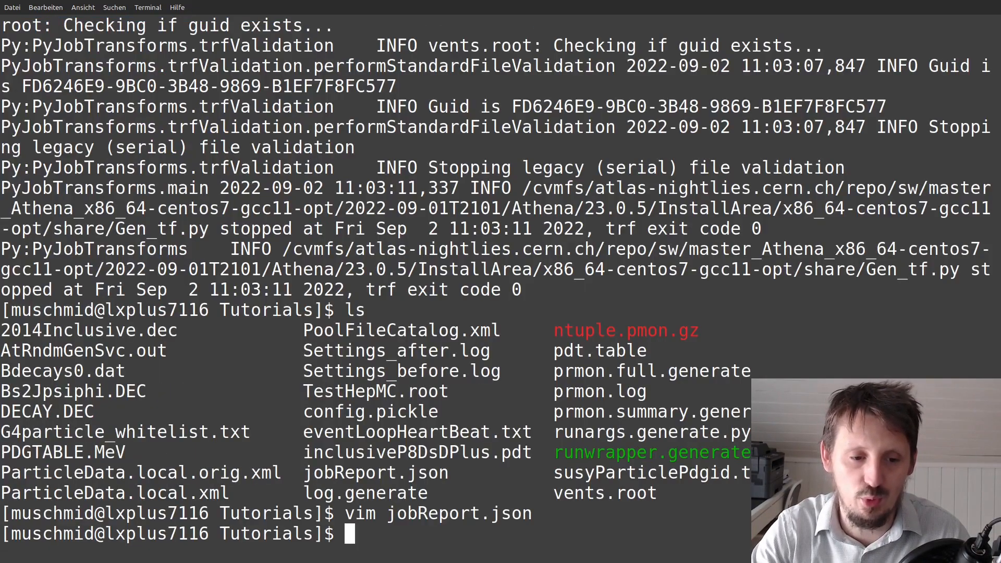
Step: Start root with vents.root attached and create a new TBrowser
text(root)
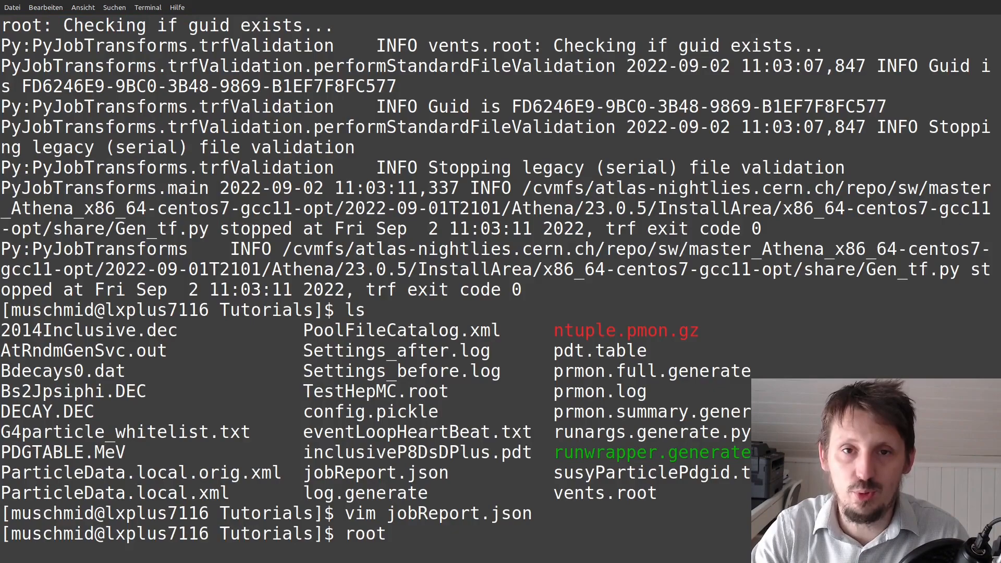
text(e)
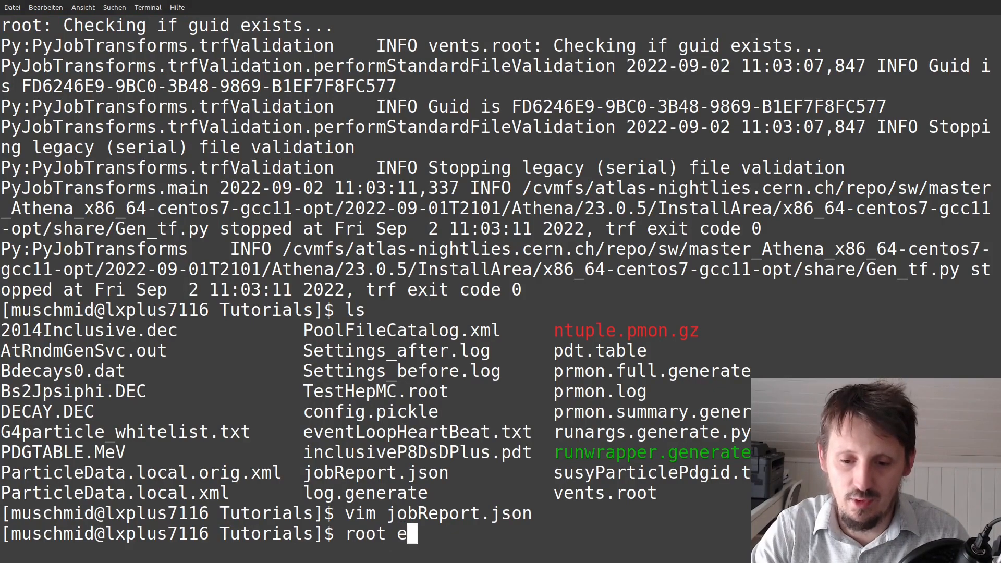
key(Backspace)
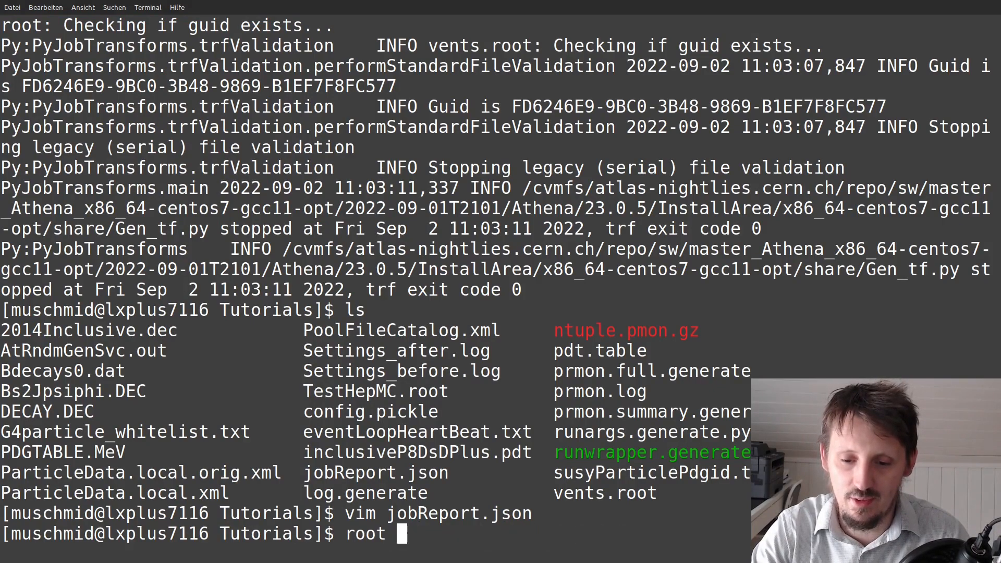
text(vents.root)
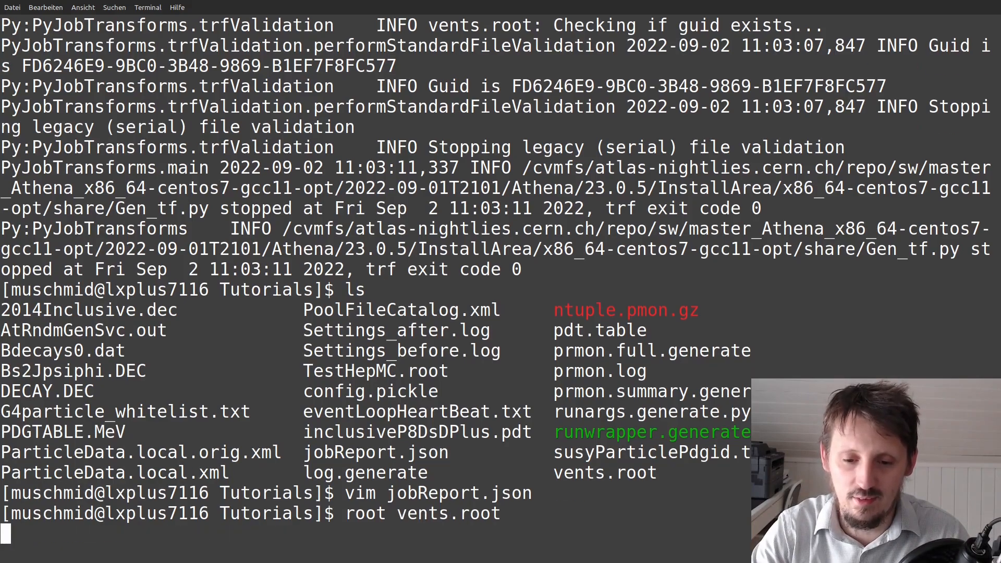
key(Return)
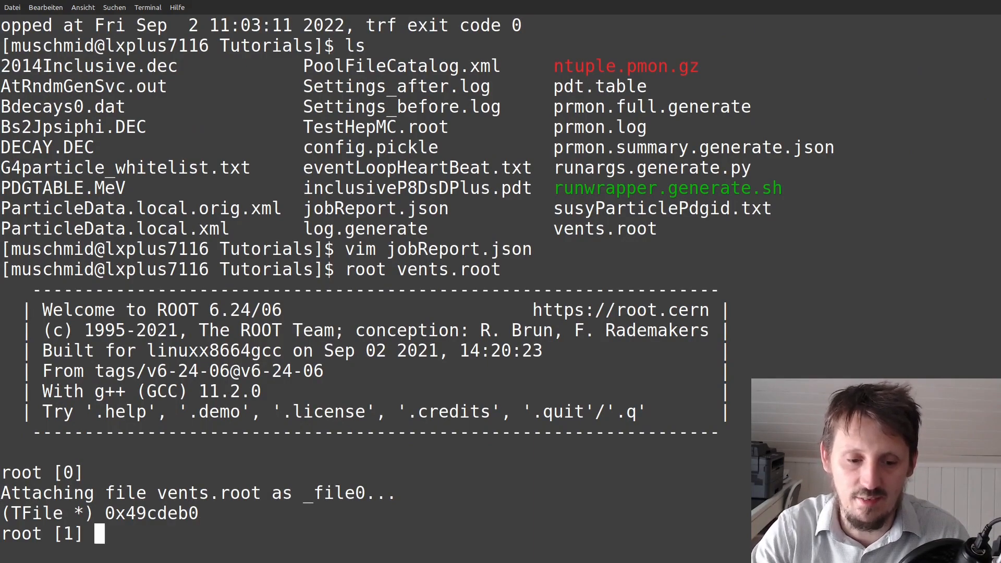
text(new T)
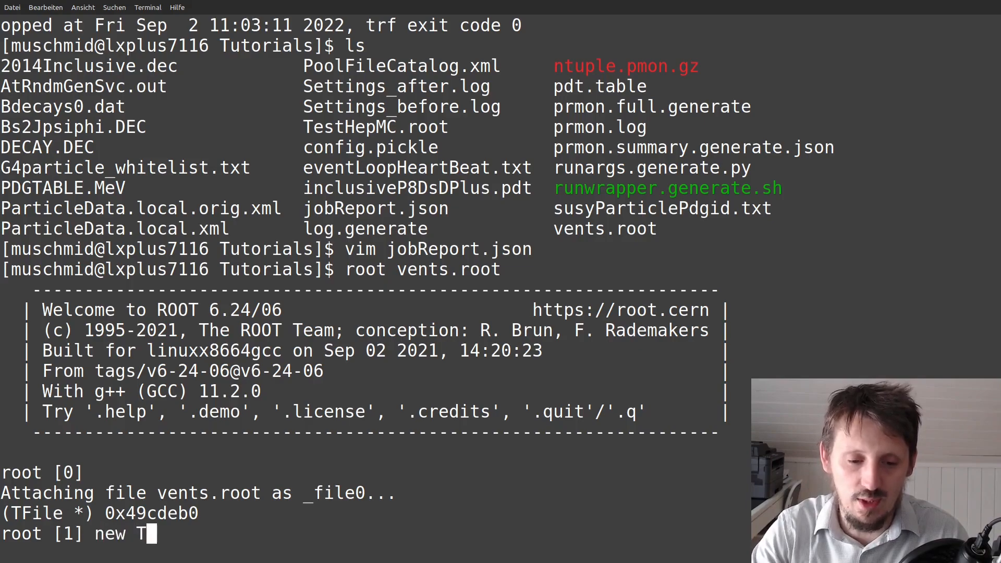
text(Browser)
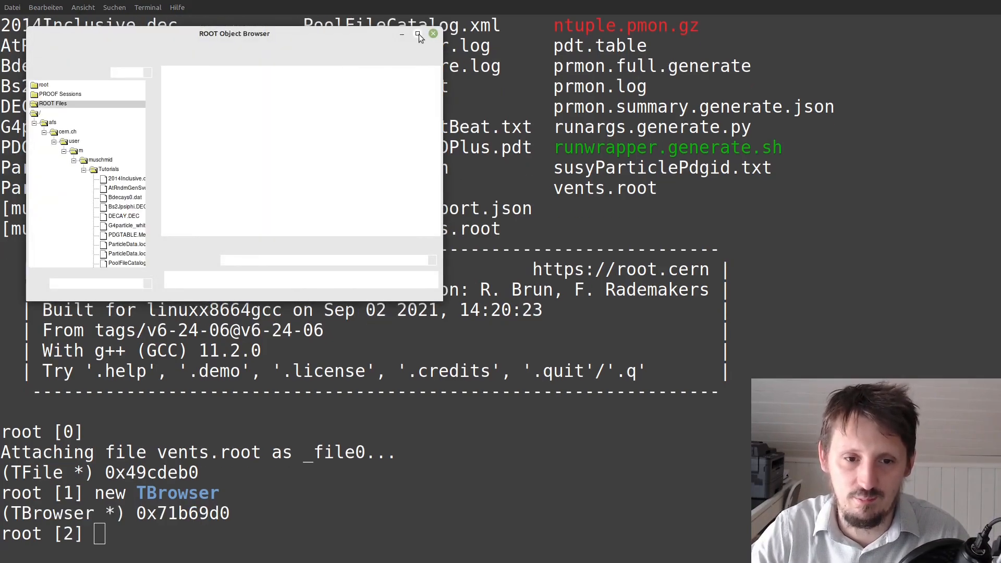
Step: Maximize the browser and expand vents.root > CollectionTree > McEventCollection to m_genParticles
click(52, 103)
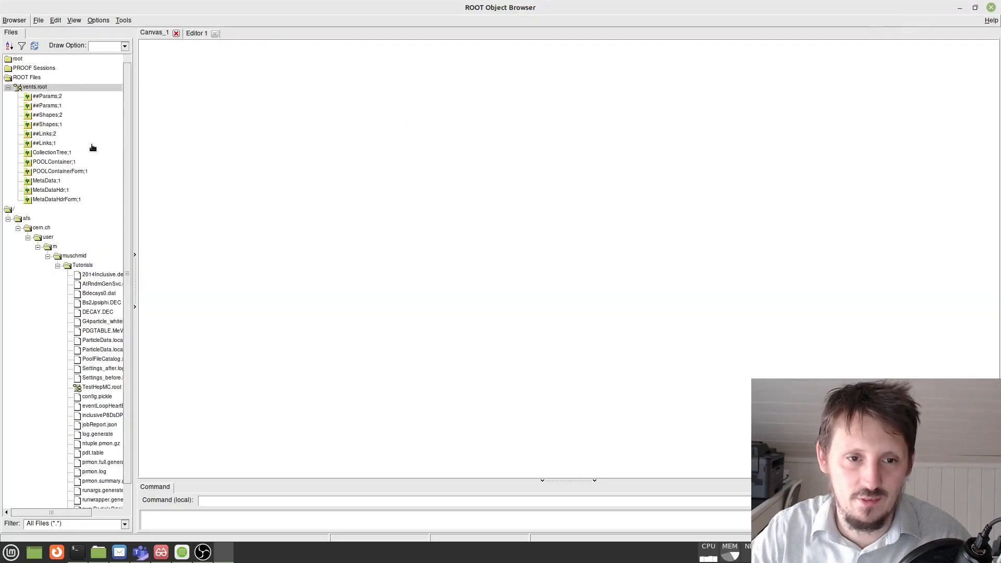
click(36, 87)
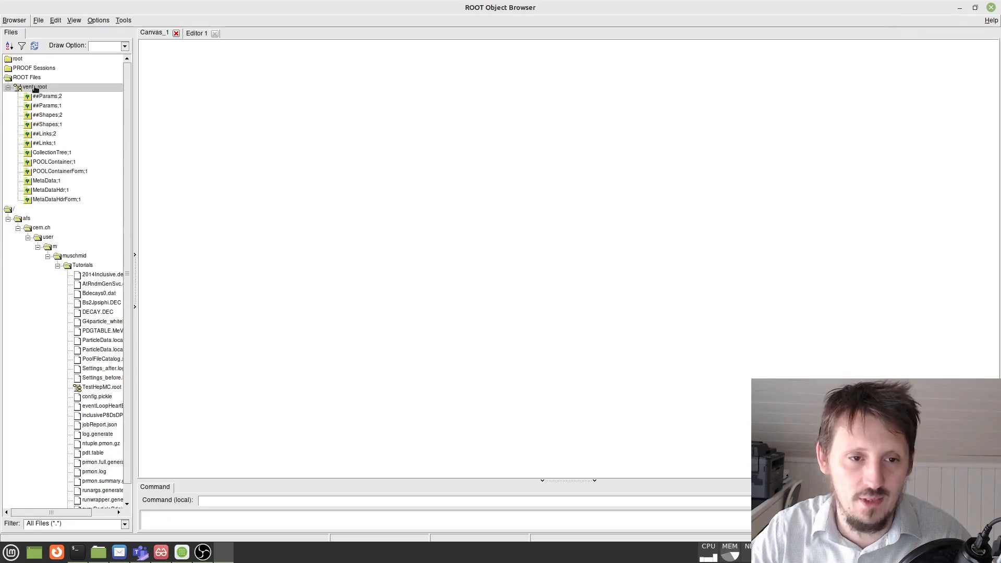
click(52, 153)
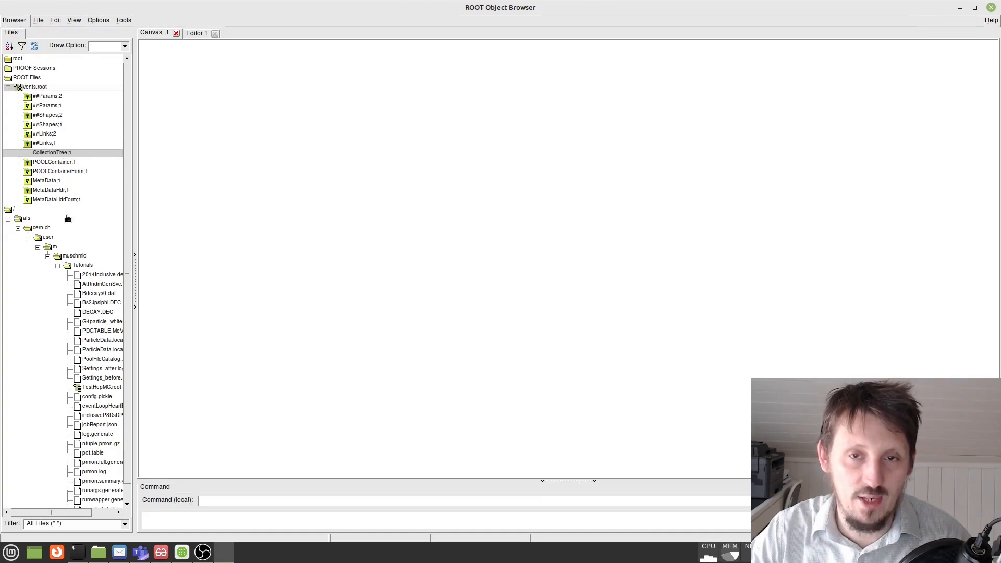
click(52, 152)
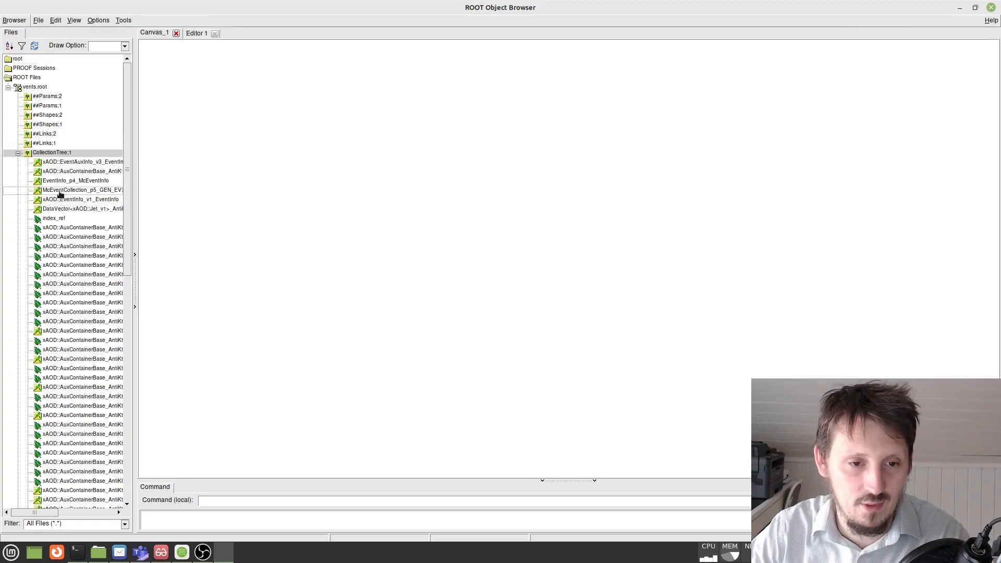
click(82, 190)
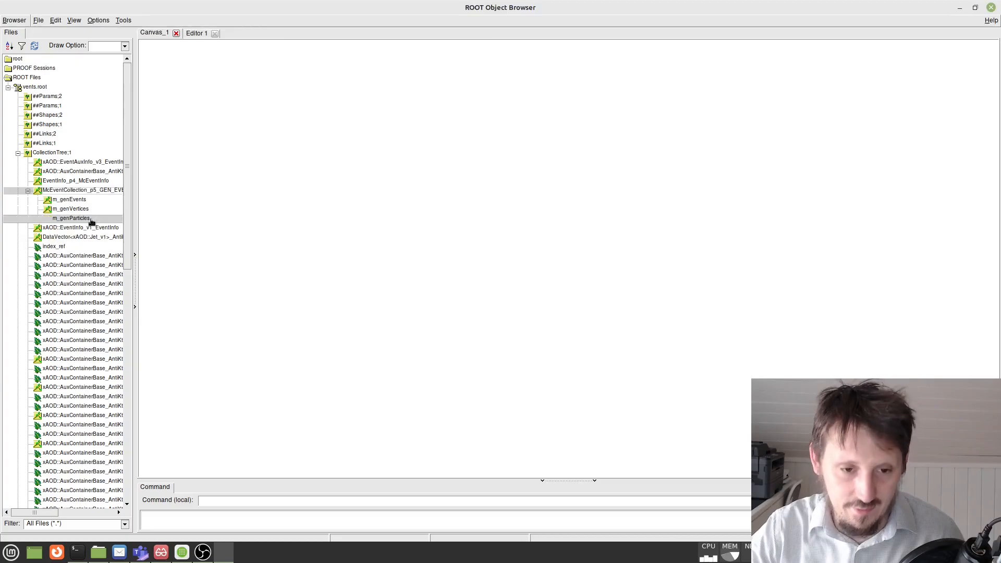
mouse_move(140, 231)
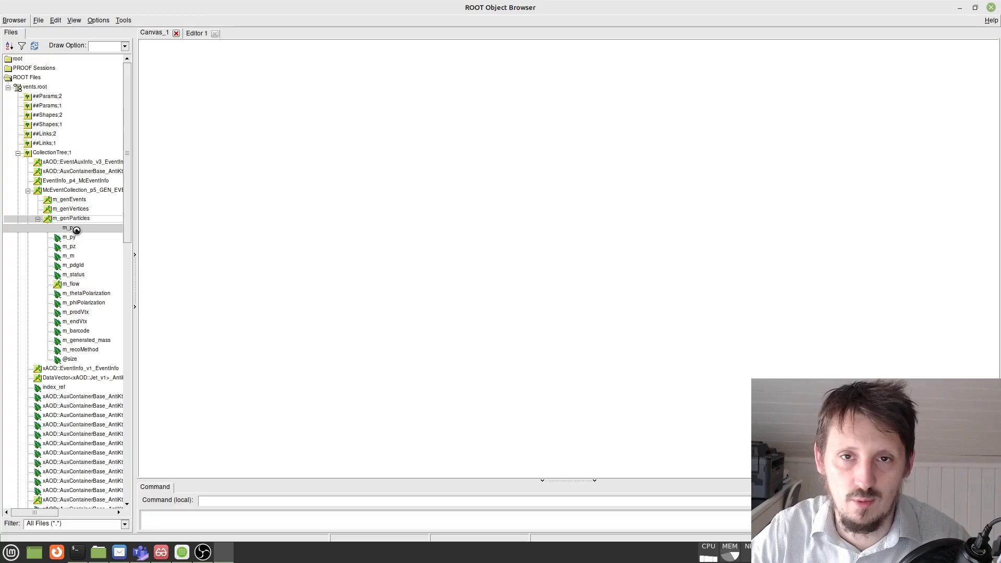
Step: Draw the m_genParticles.m_px histogram on Canvas_1, showing 16602 entries with mean 0.2284
double_click(69, 228)
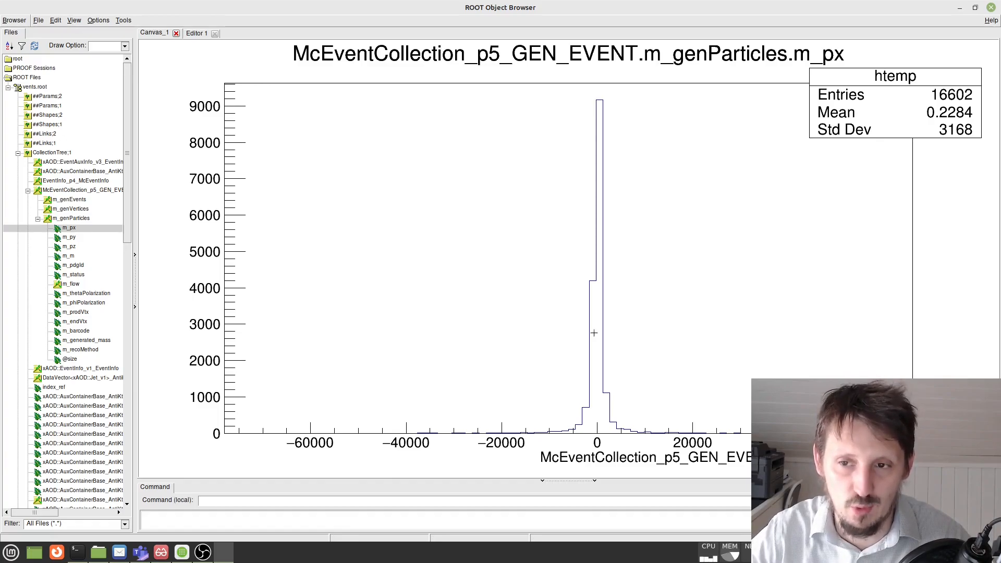
mouse_move(575, 355)
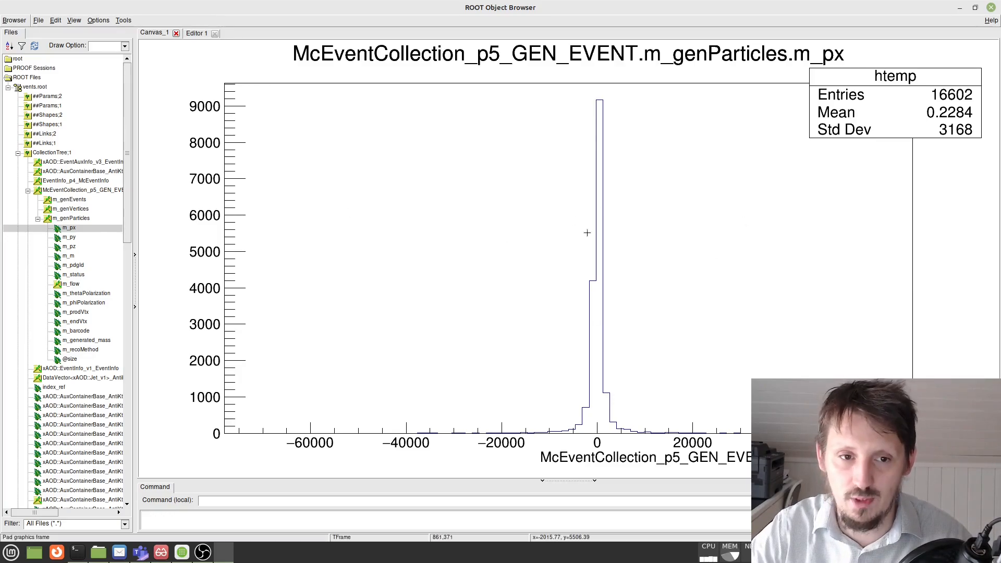
mouse_move(256, 165)
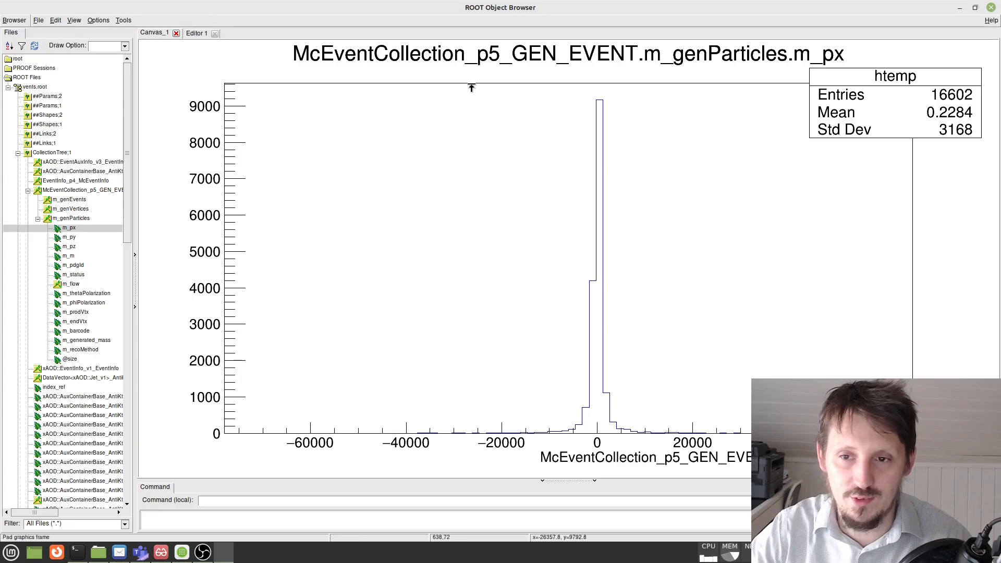
mouse_move(463, 87)
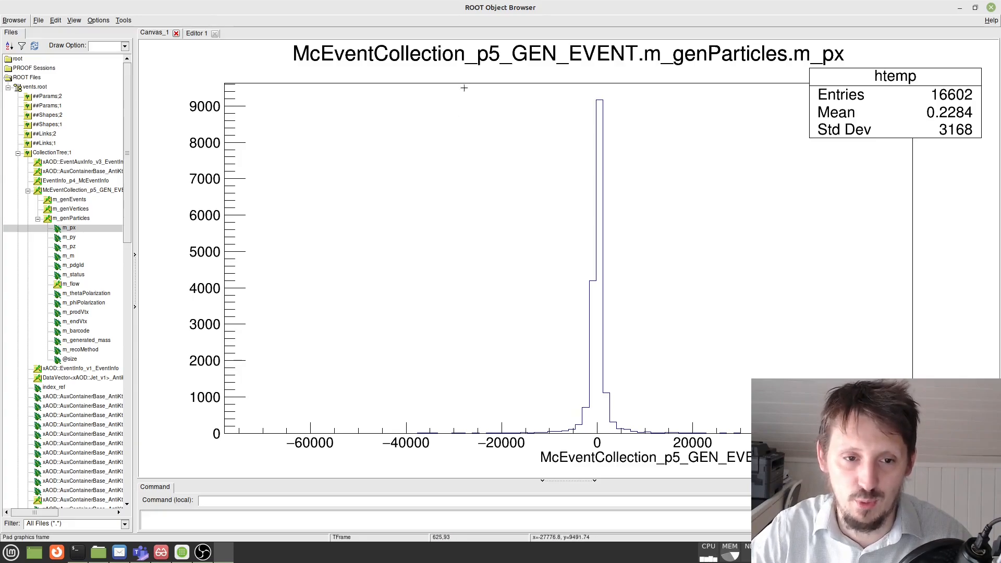